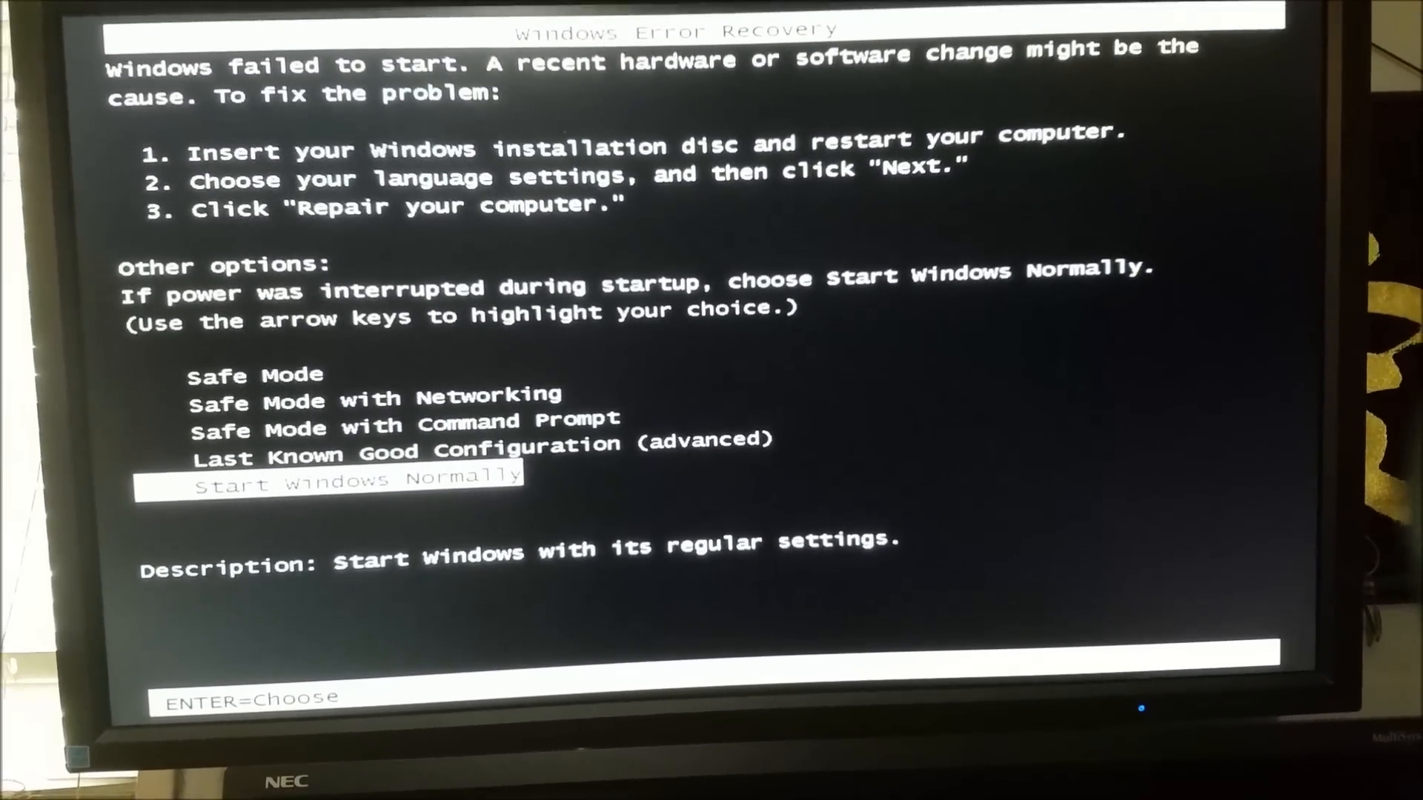
# Start Windows normally from the Windows Error Recovery screen
pyautogui.press('enter')
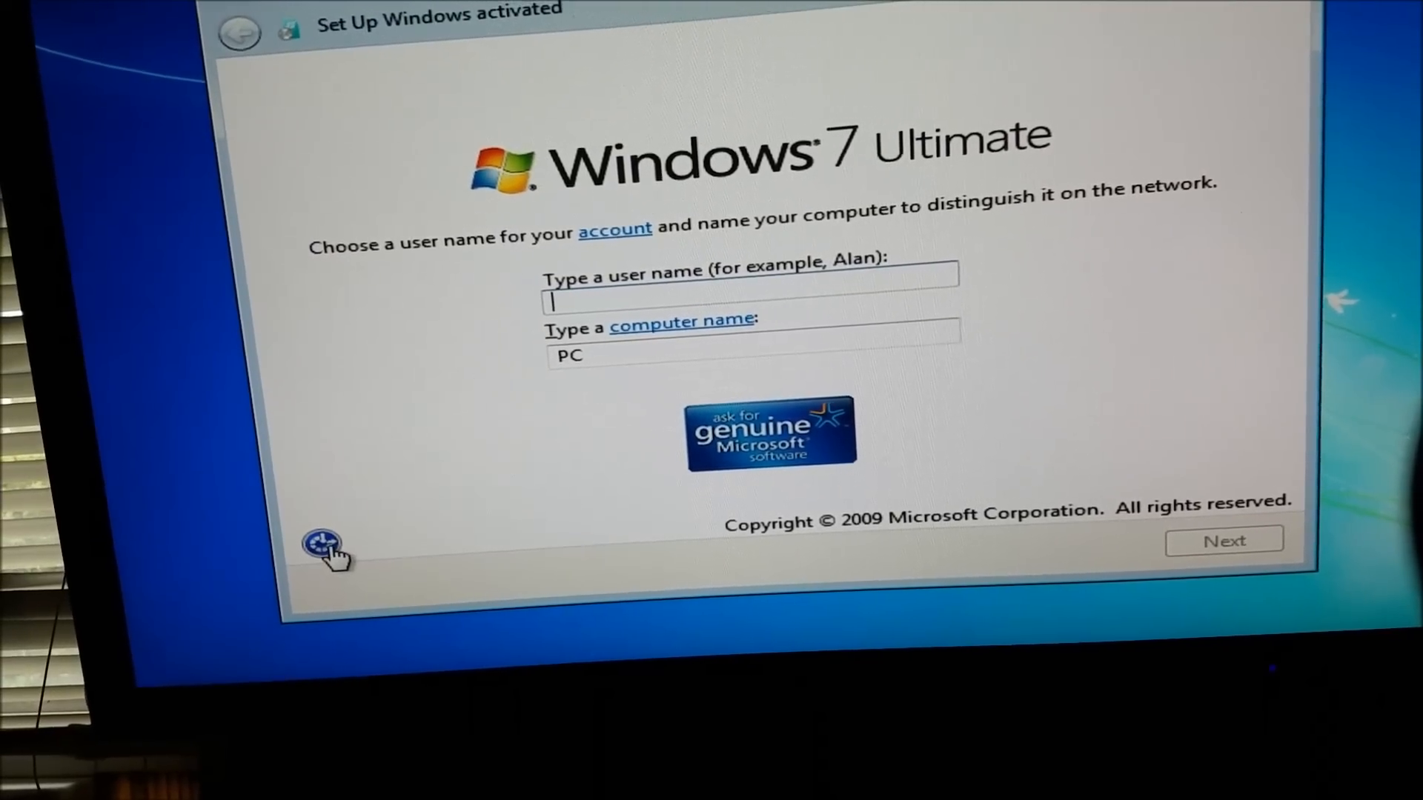
# Enable the On-Screen Keyboard in Ease of Access and apply the setting
pyautogui.click(320, 544)
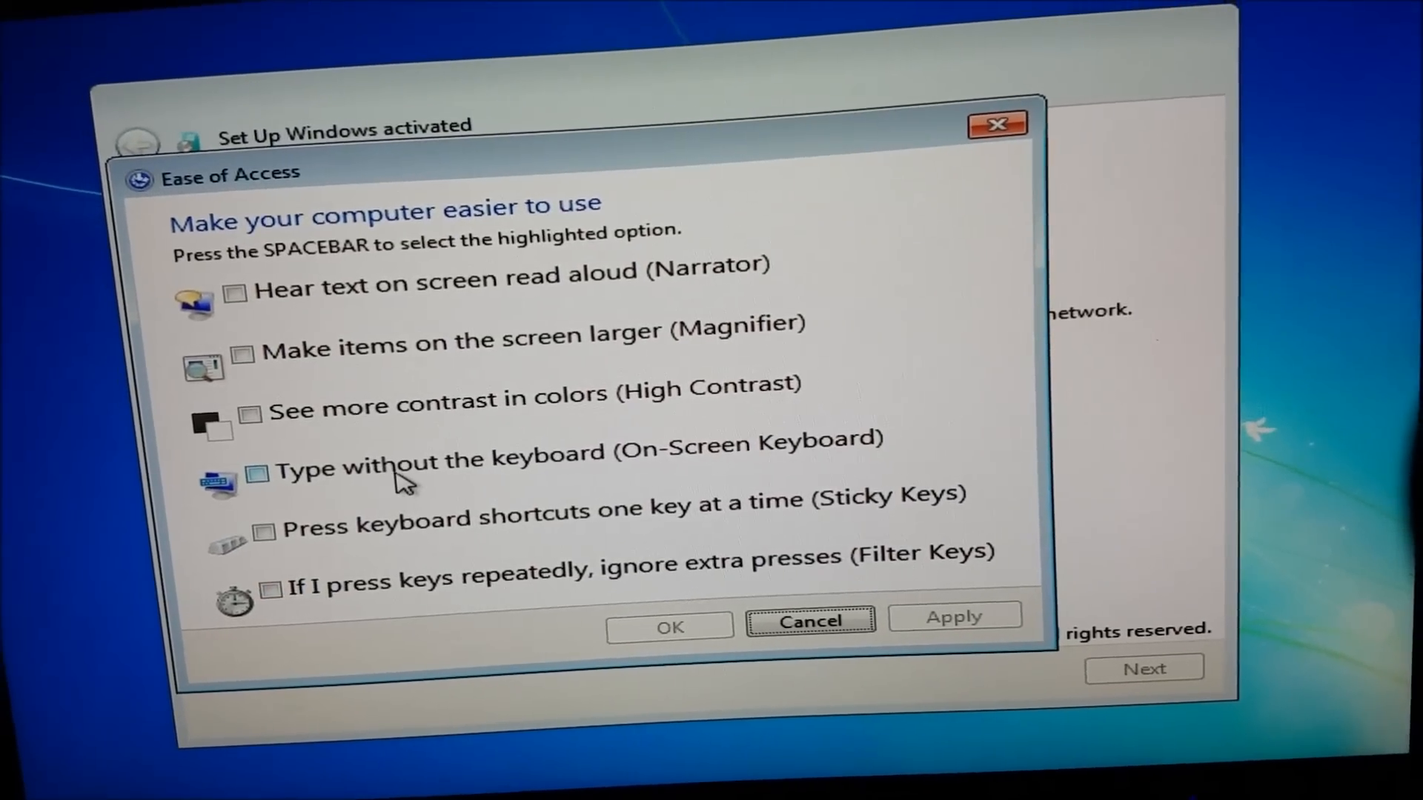
pyautogui.click(256, 472)
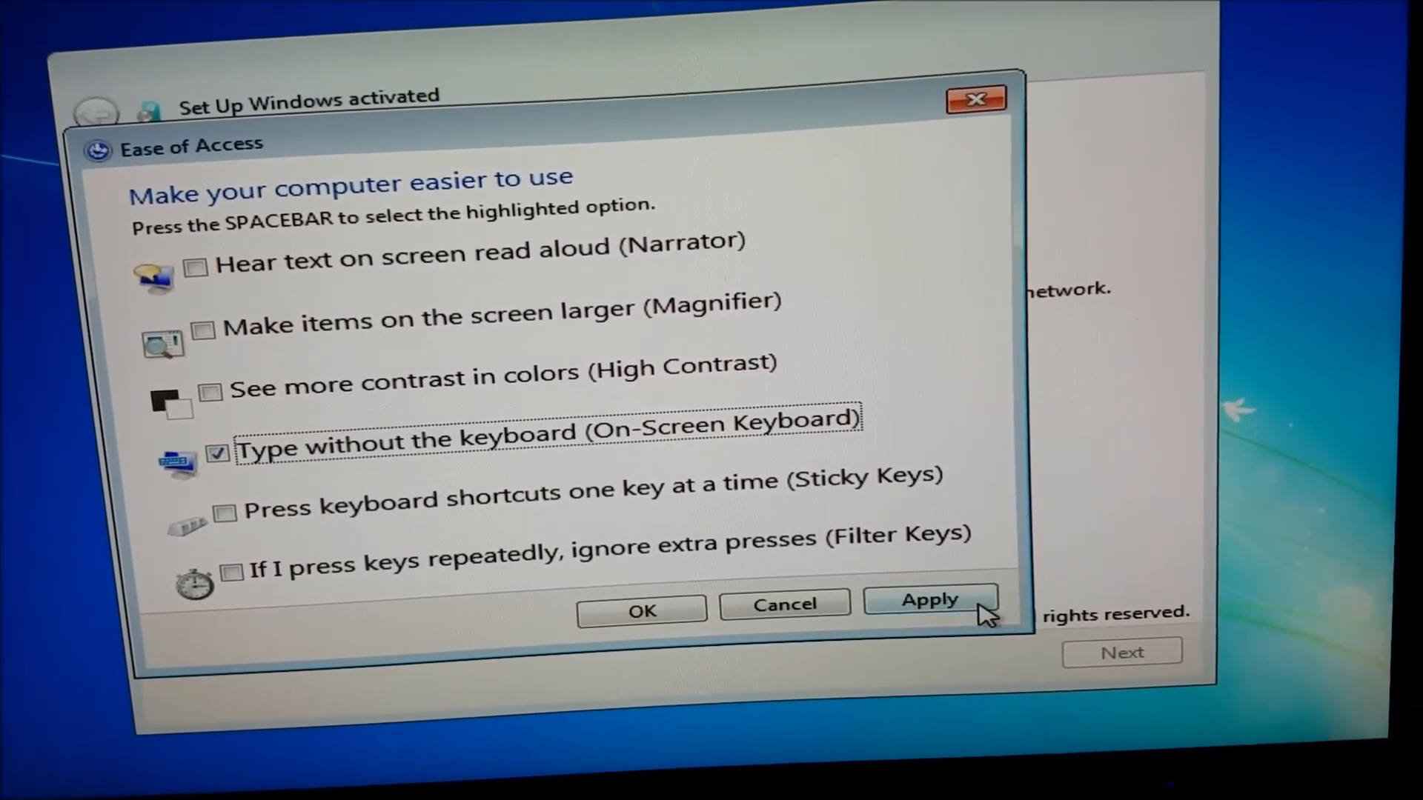
pyautogui.click(928, 601)
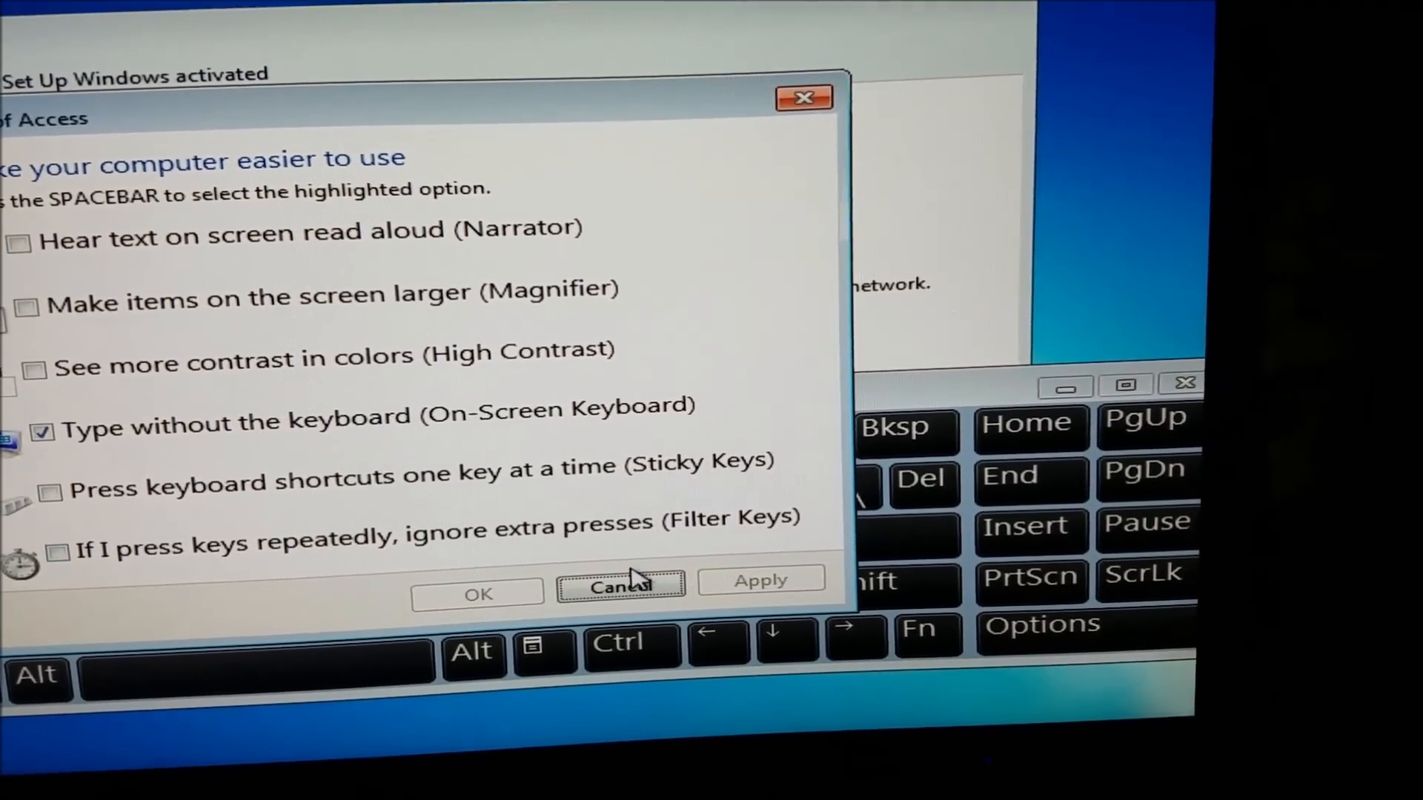
# Dismiss Ease of Access, enter the user name Guest (computer Guest-PC) and continue
pyautogui.click(621, 586)
pyautogui.write('Gu')
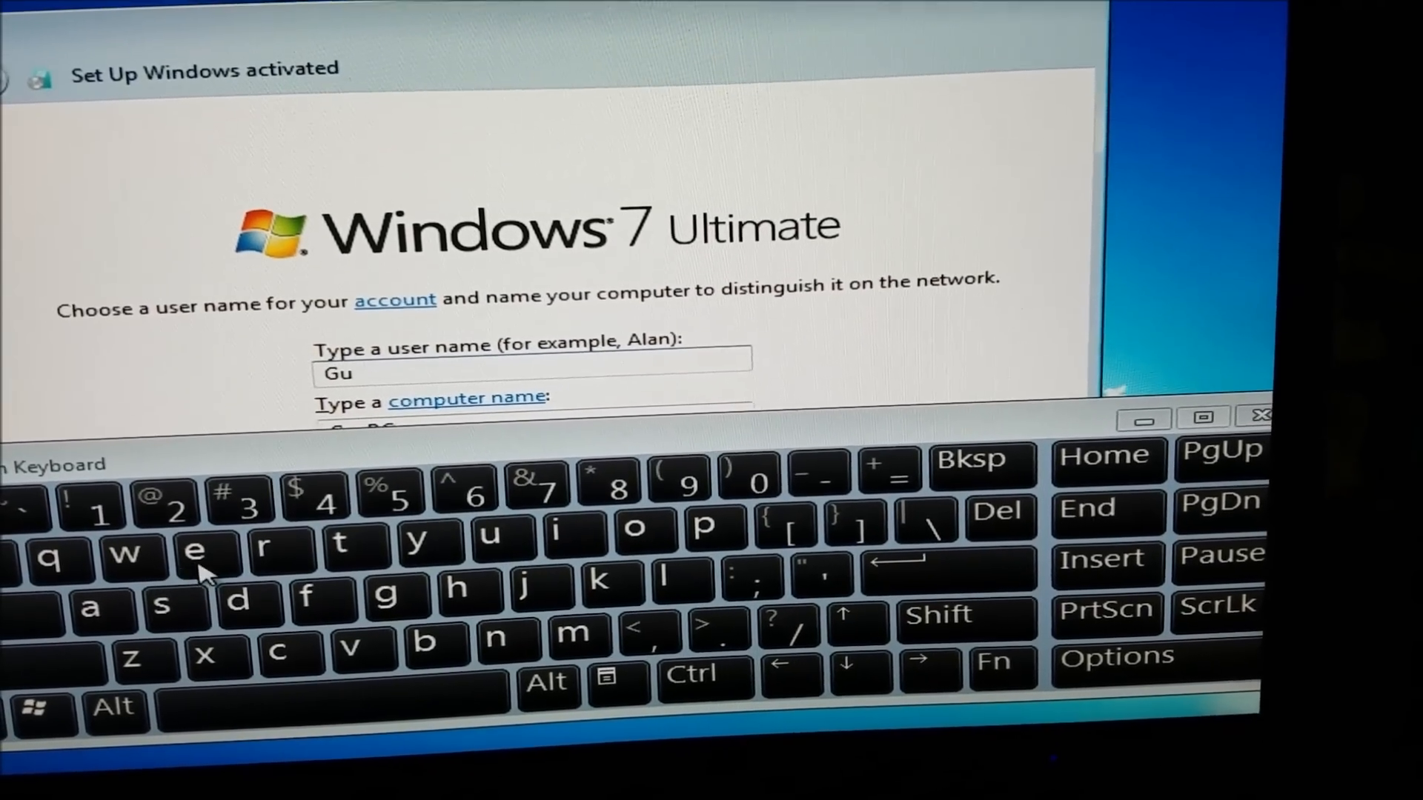
pyautogui.write('est')
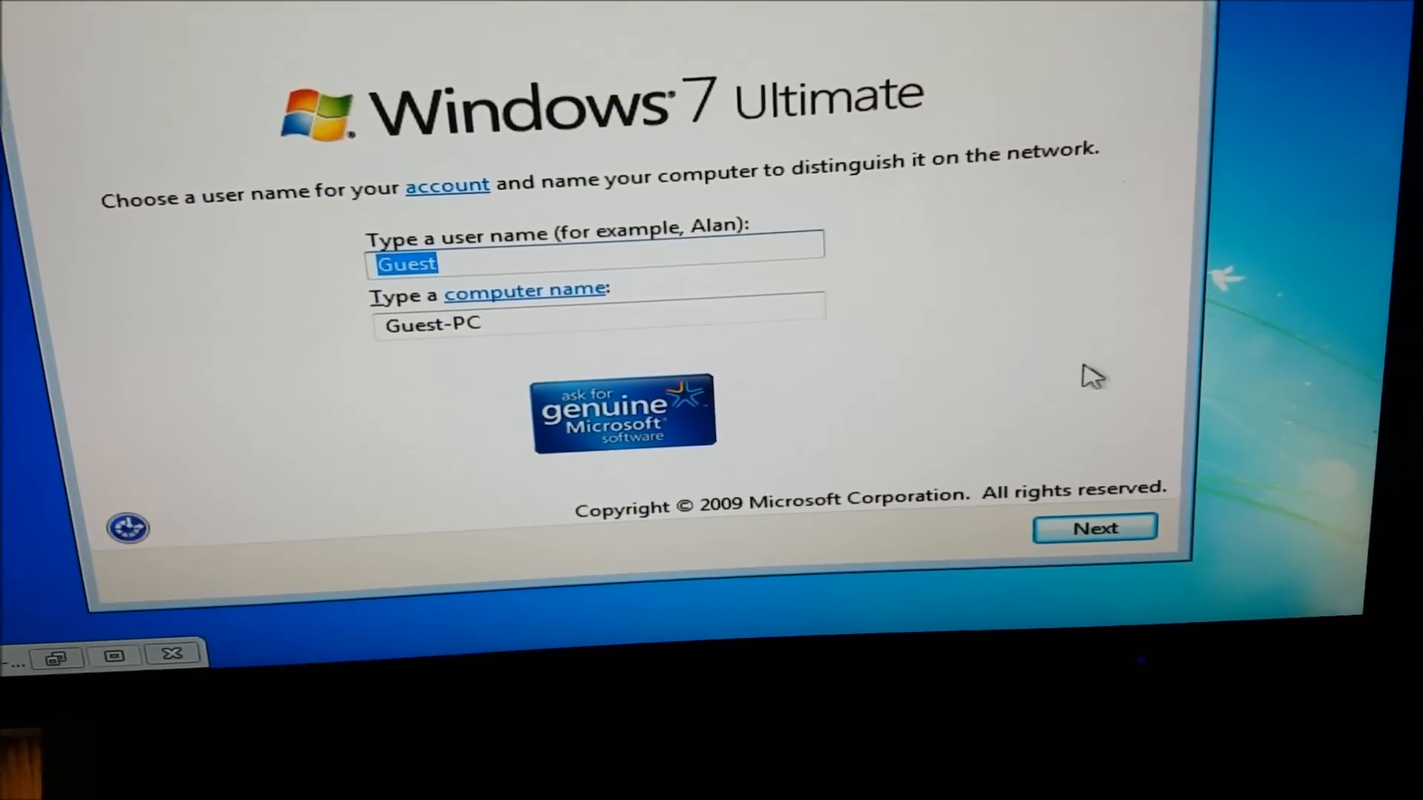
pyautogui.click(1094, 527)
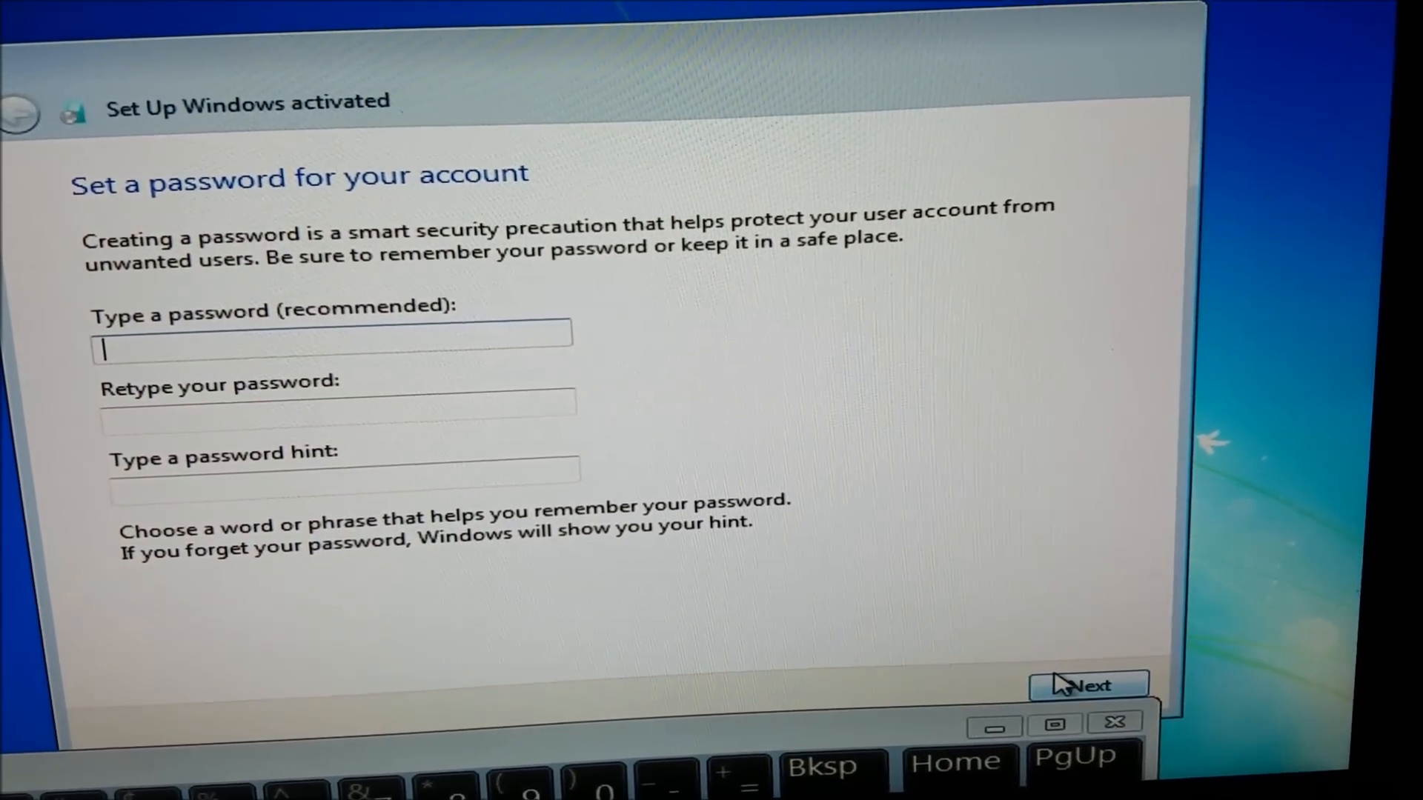
# Continue with no account password and accept the default time and date settings
pyautogui.click(1086, 684)
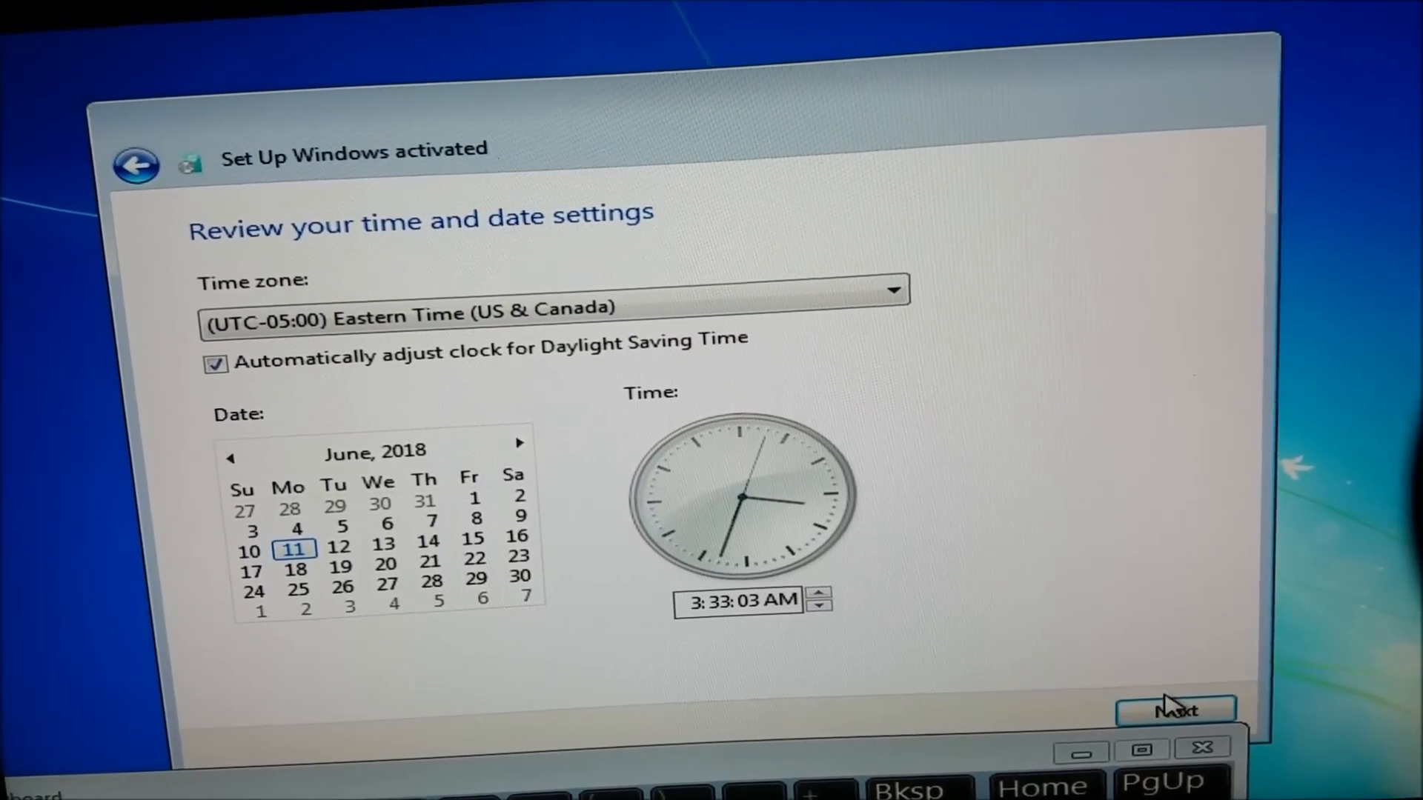
pyautogui.click(1175, 709)
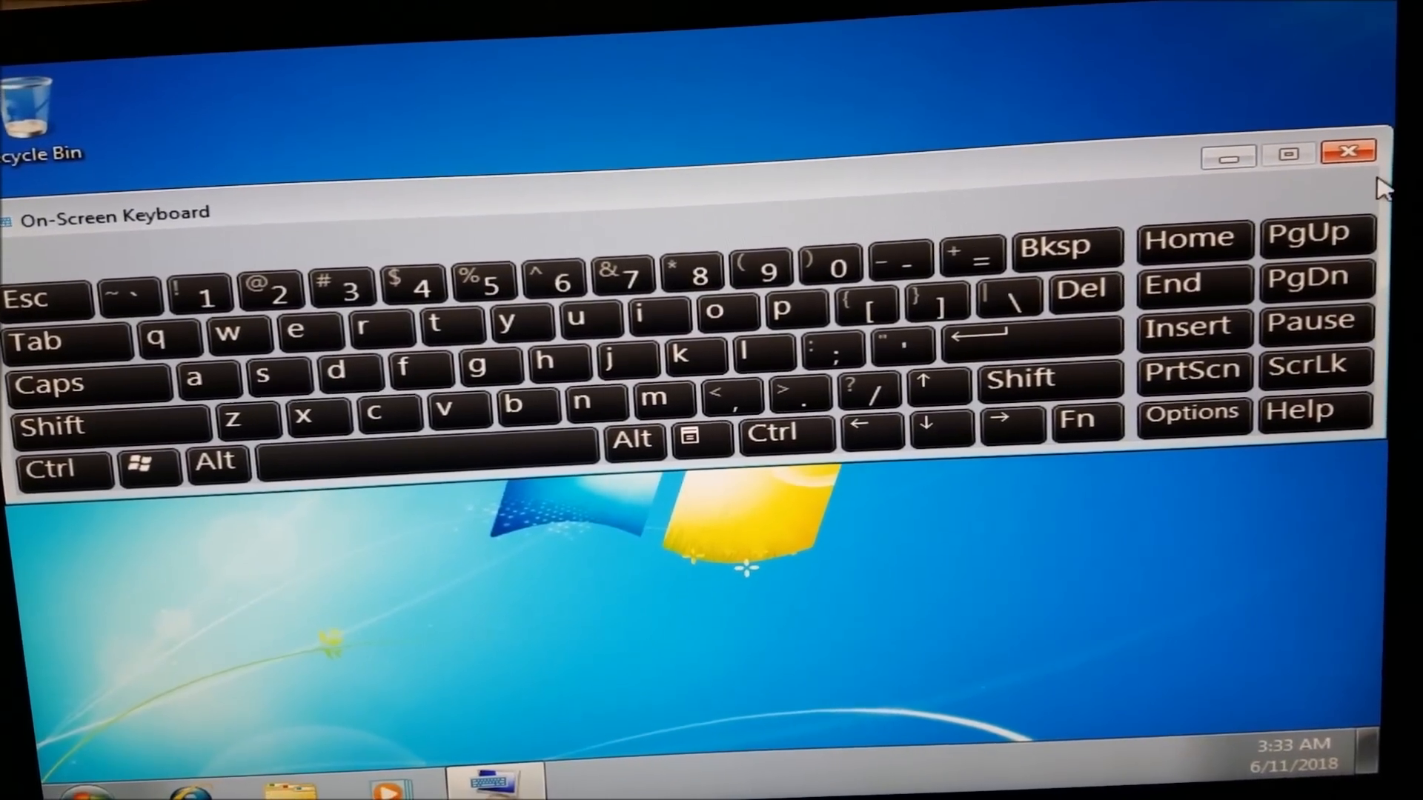
# Close the on-screen keyboard and show the Computer view from the Start menu
pyautogui.click(1348, 151)
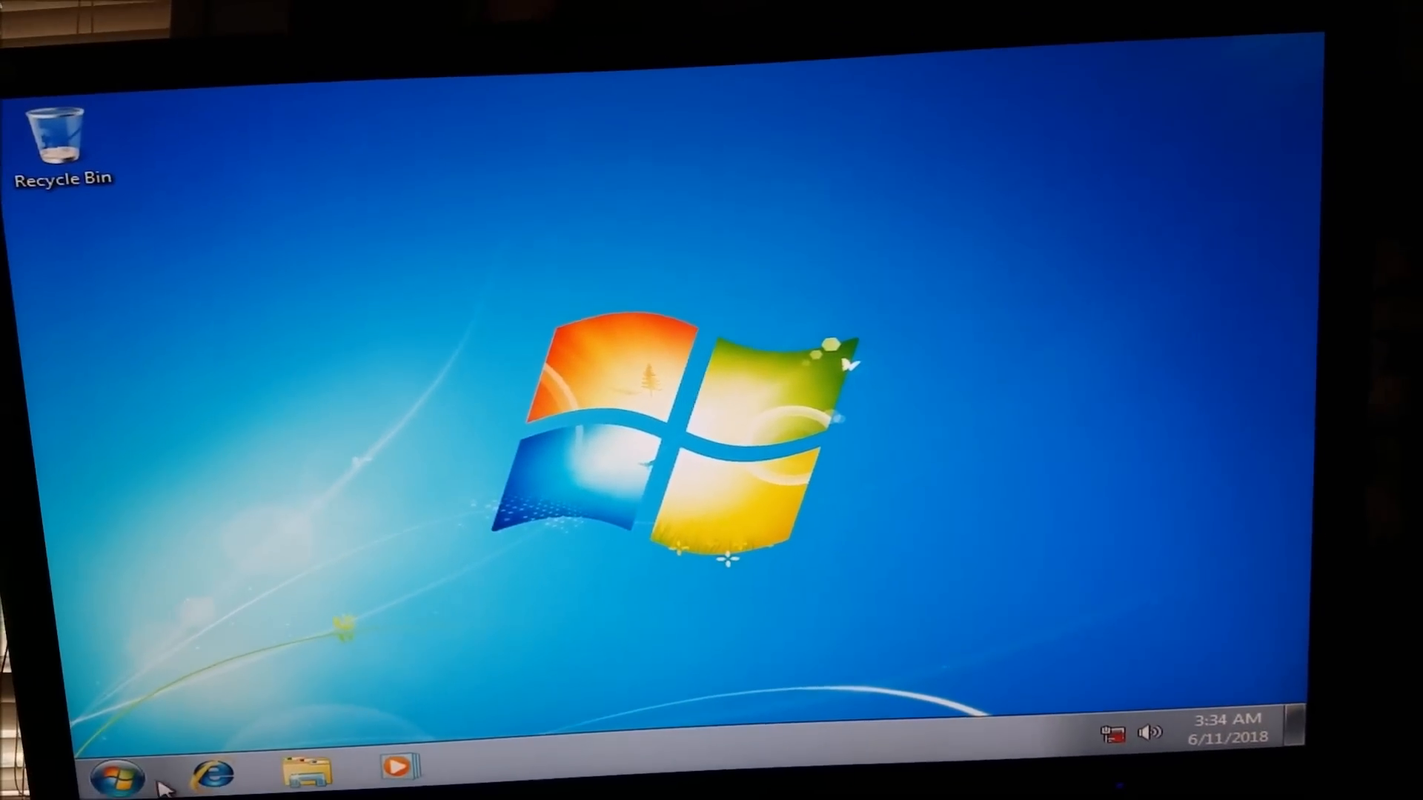
pyautogui.click(111, 778)
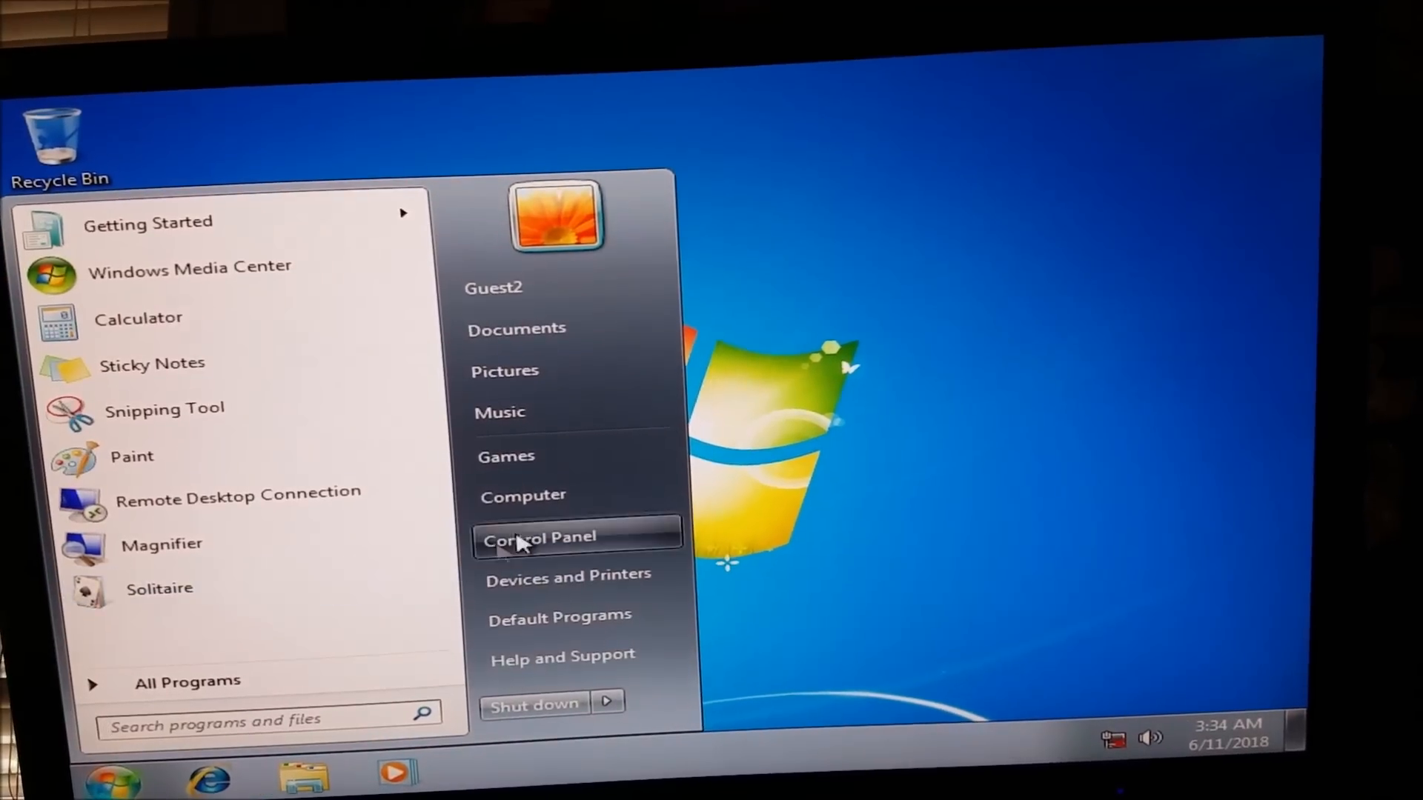
pyautogui.click(523, 495)
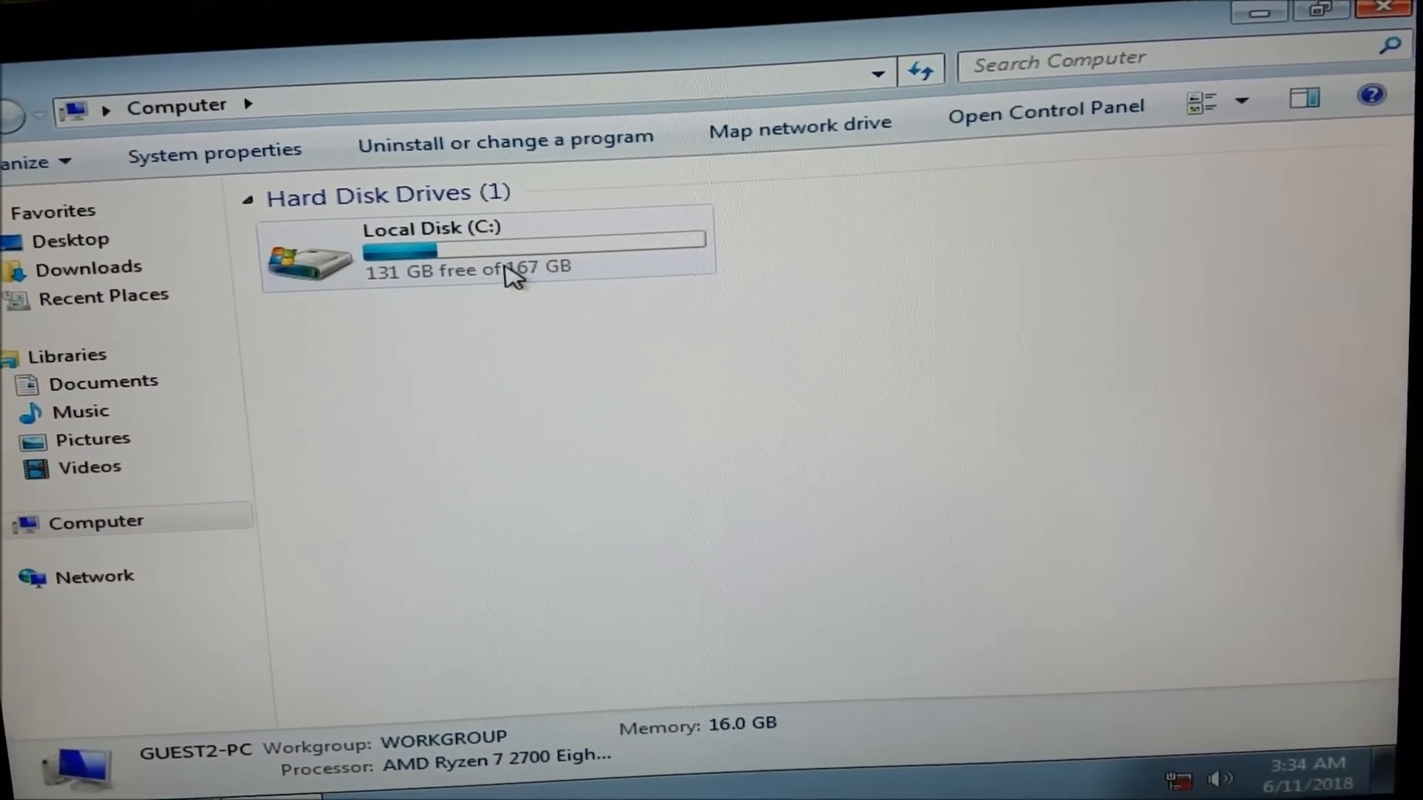
# Extract the amd_chipset_drivers_am4 zip inside C:\x470 Drivers to its folder
pyautogui.doubleClick(431, 263)
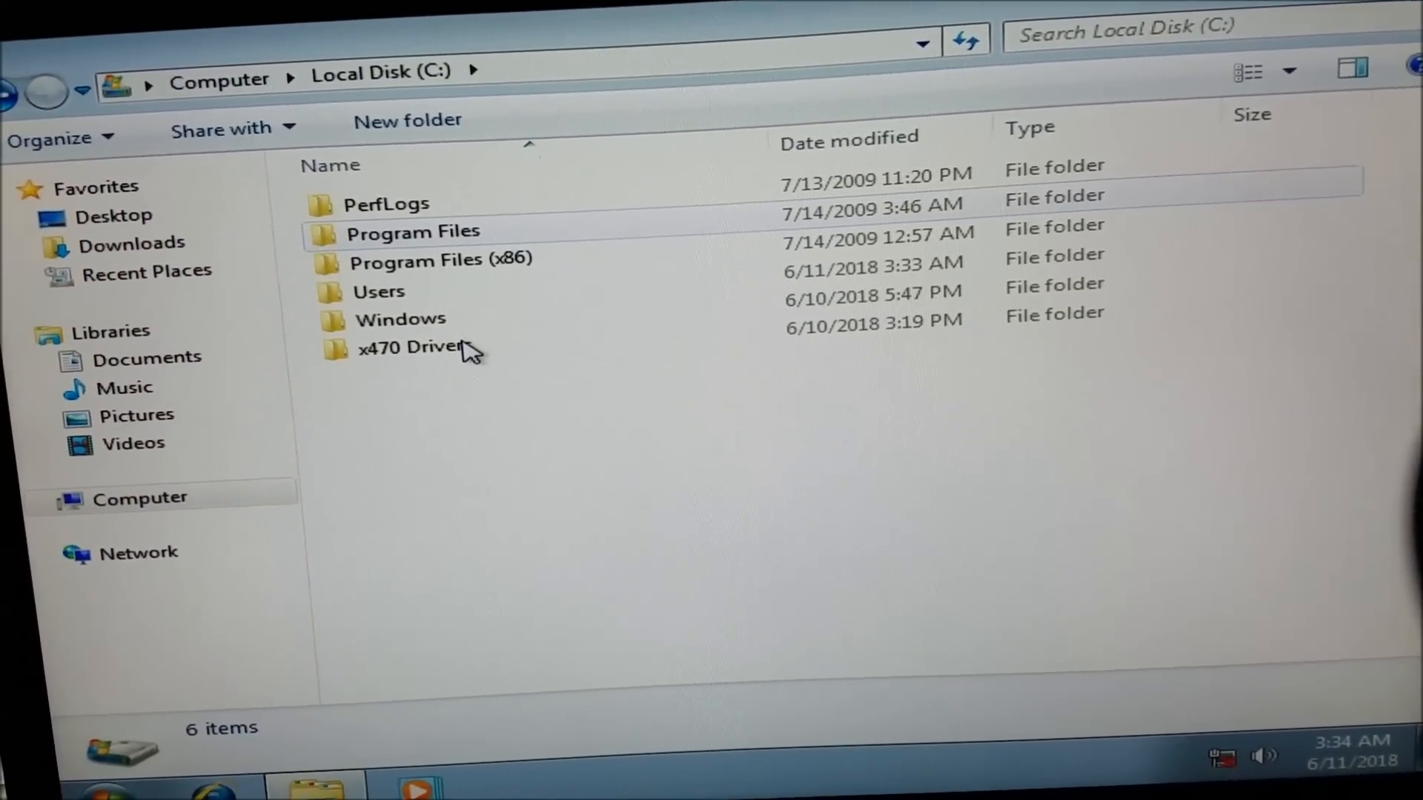
pyautogui.doubleClick(406, 347)
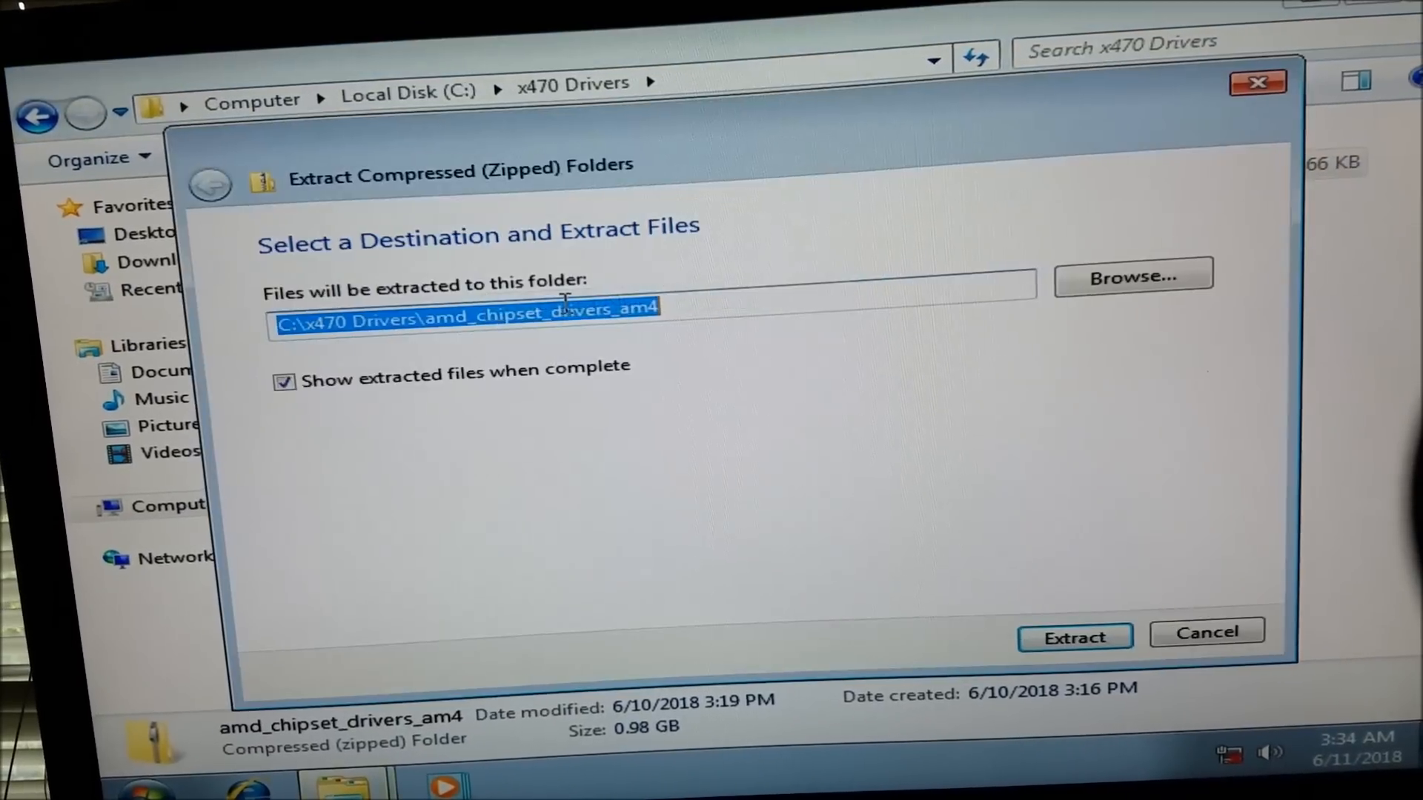
pyautogui.click(1074, 637)
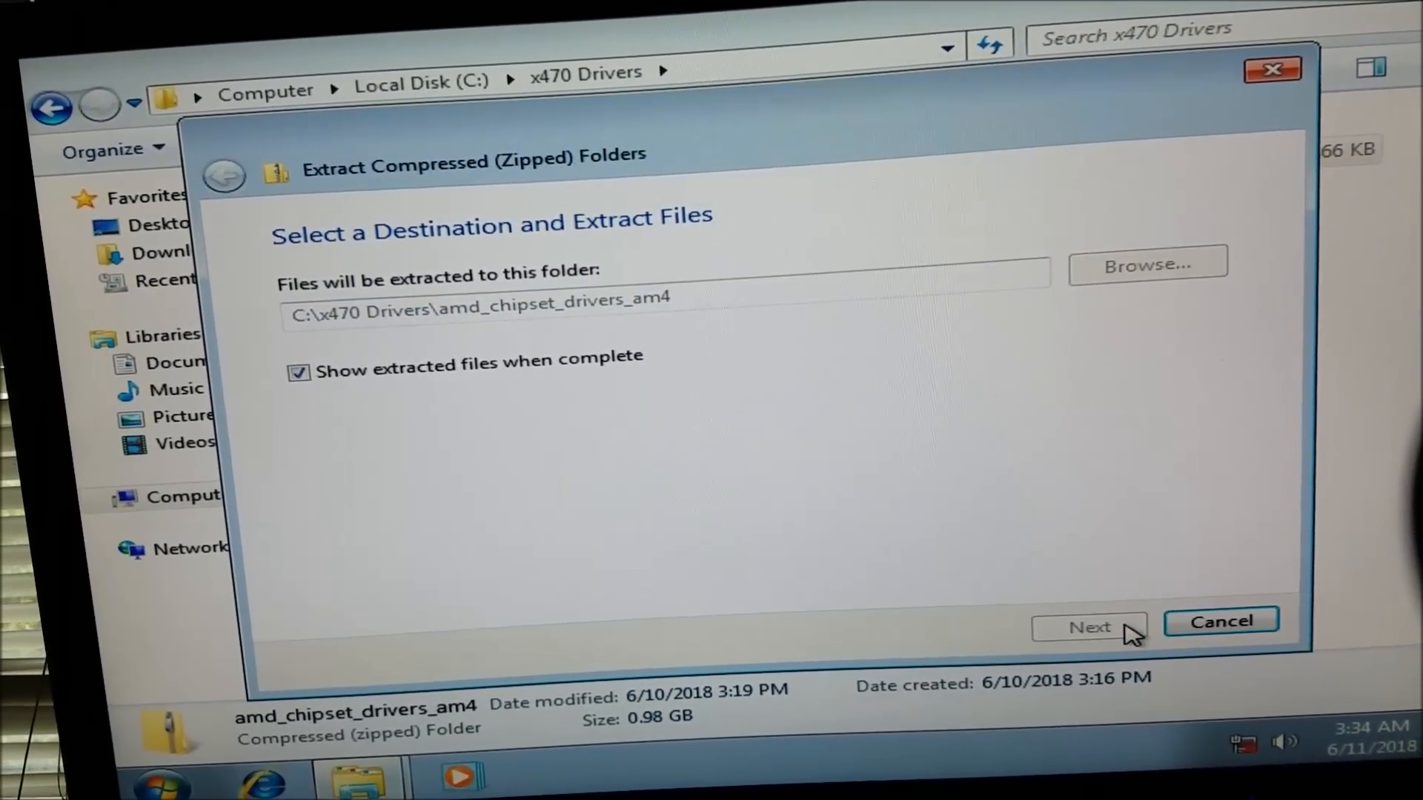
pyautogui.click(1088, 627)
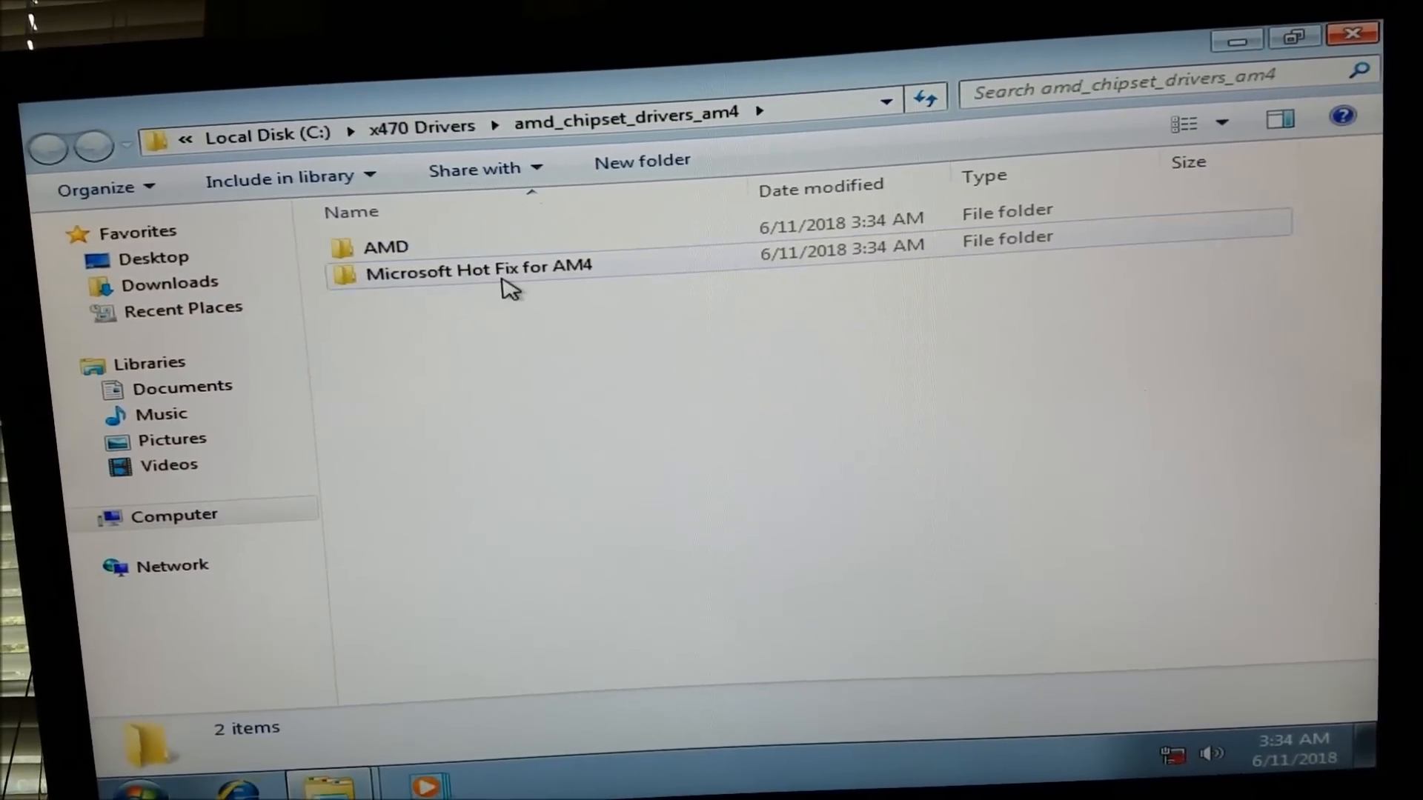
pyautogui.moveTo(478, 270)
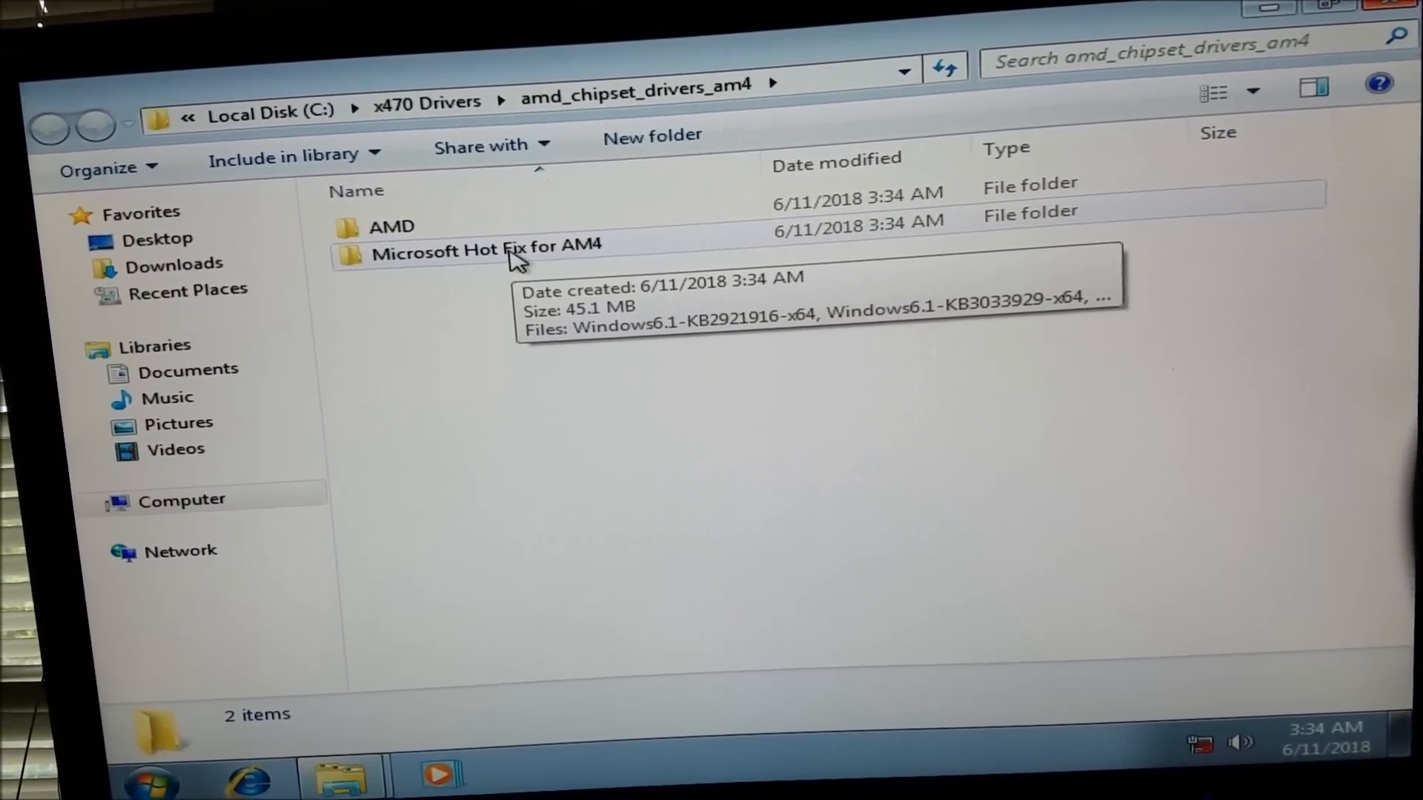
# Inspect the Microsoft Hot Fix for AM4 folder, then run Setup from the AMD folder
pyautogui.doubleClick(488, 252)
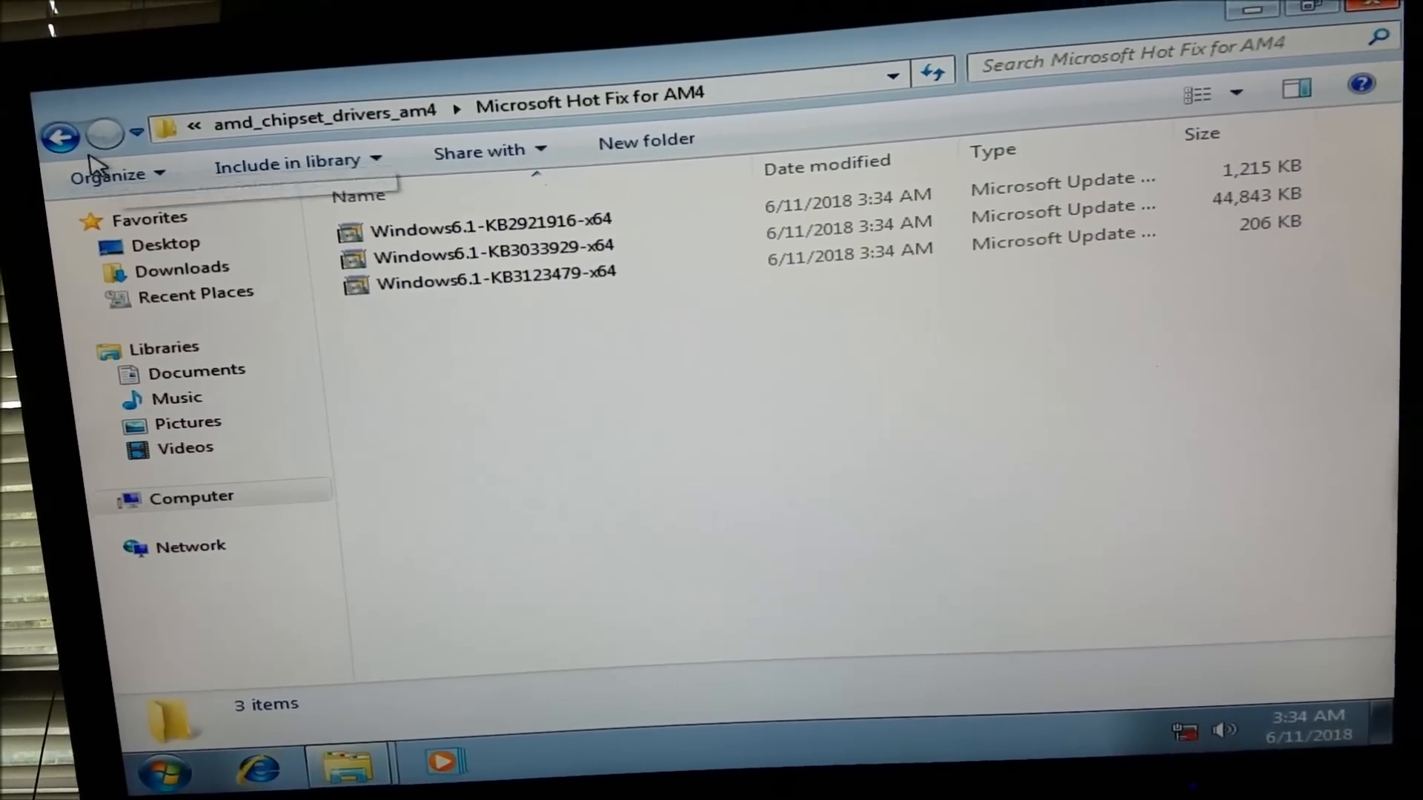
pyautogui.click(59, 137)
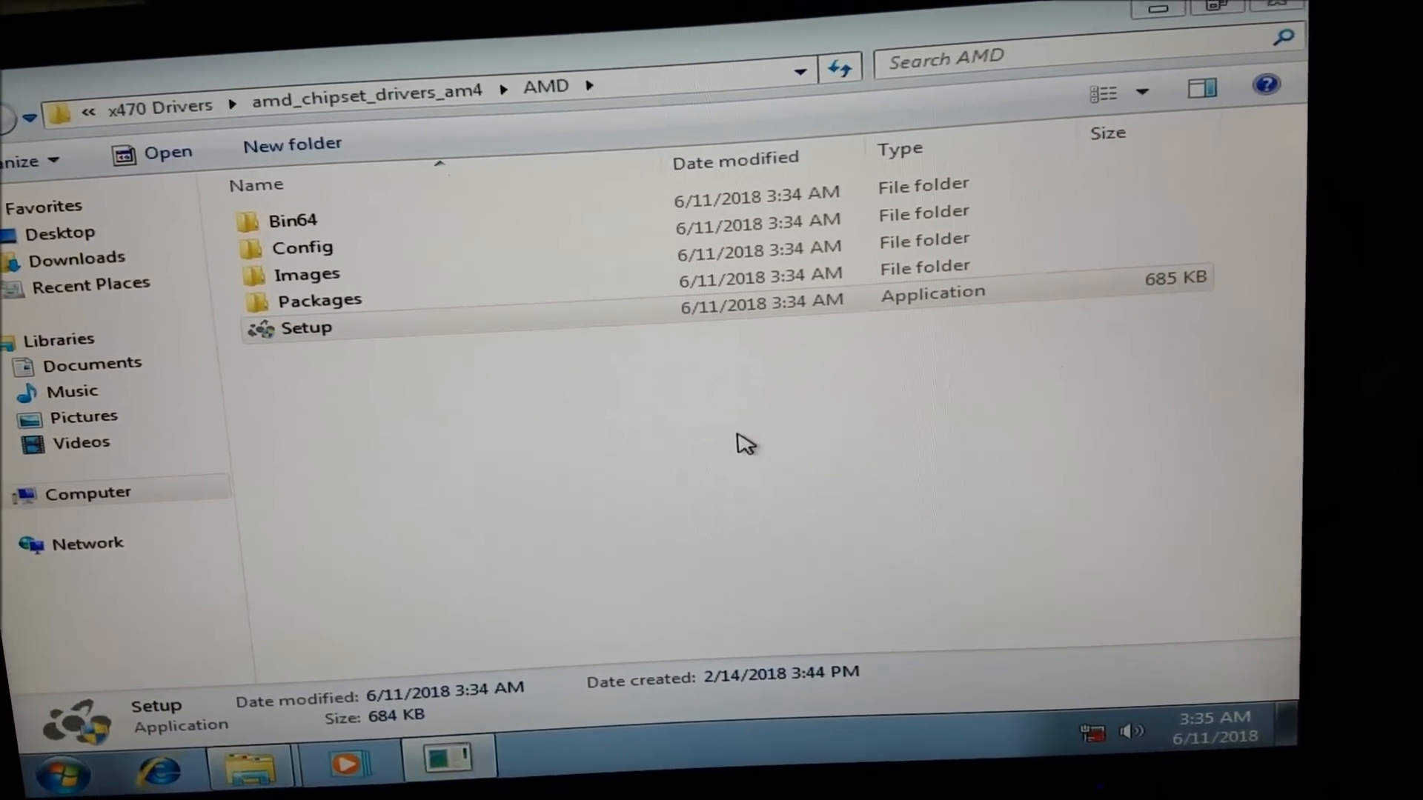
pyautogui.doubleClick(306, 327)
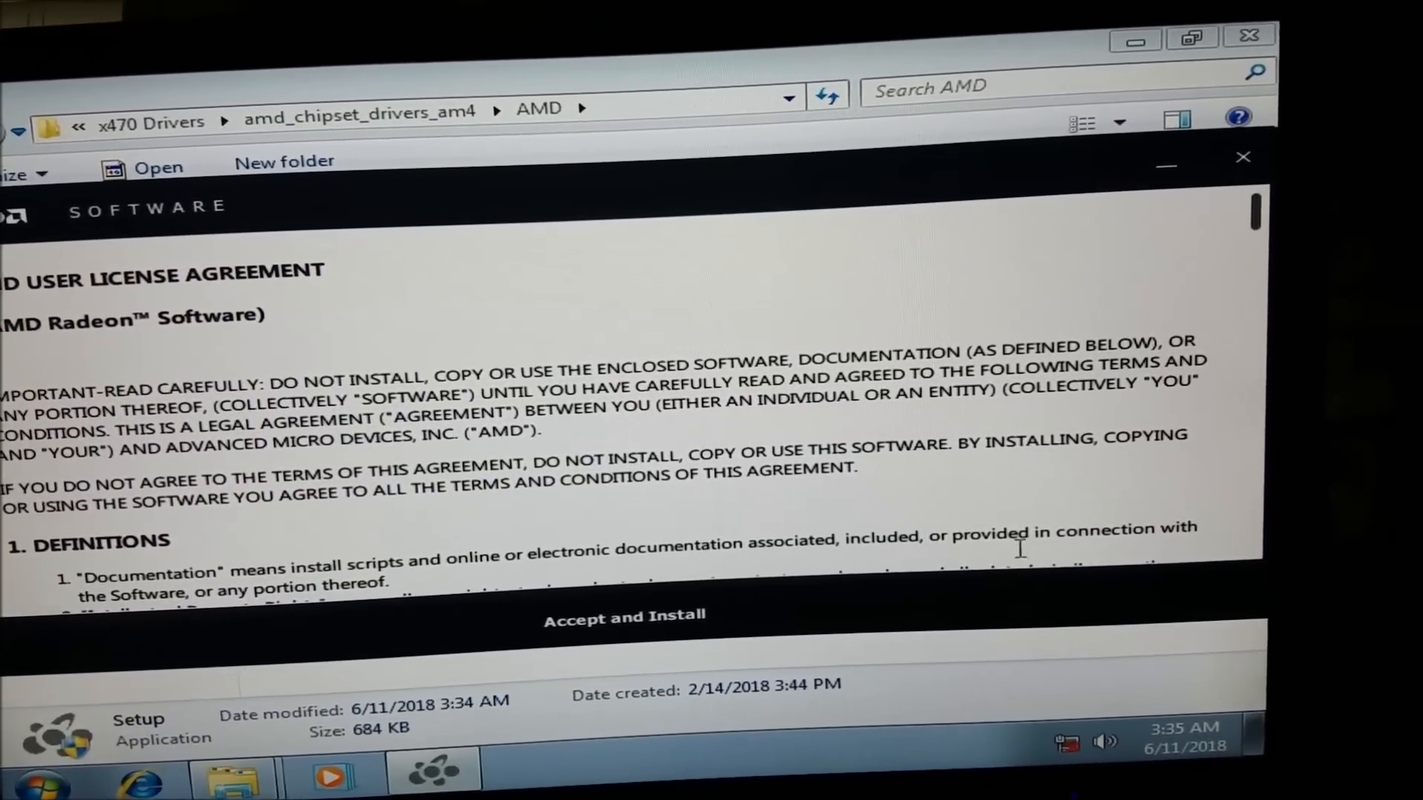
# Accept the AMD Radeon Software license agreement to begin installation
pyautogui.click(624, 617)
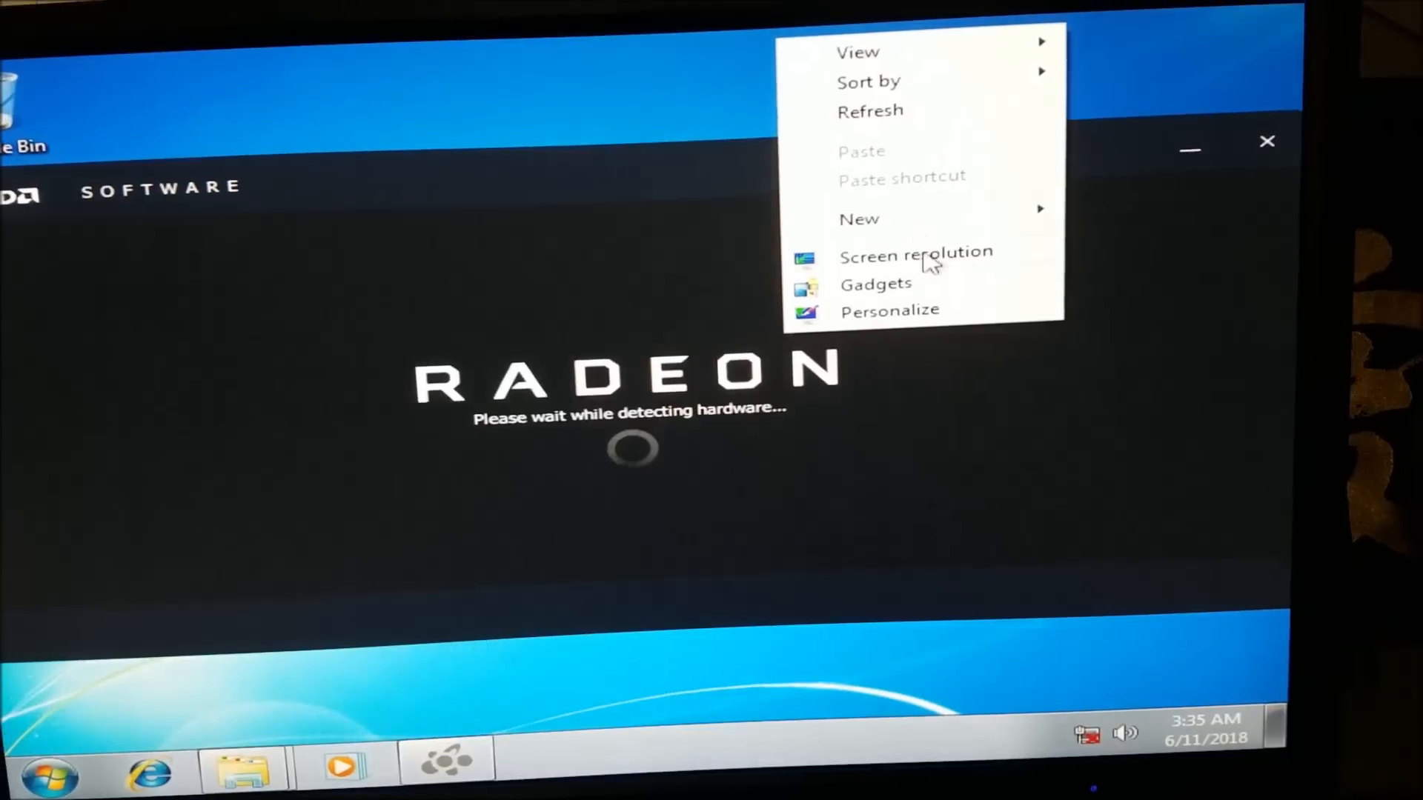
# Change the screen resolution to 1280 × 1024 and keep the new setting
pyautogui.click(916, 255)
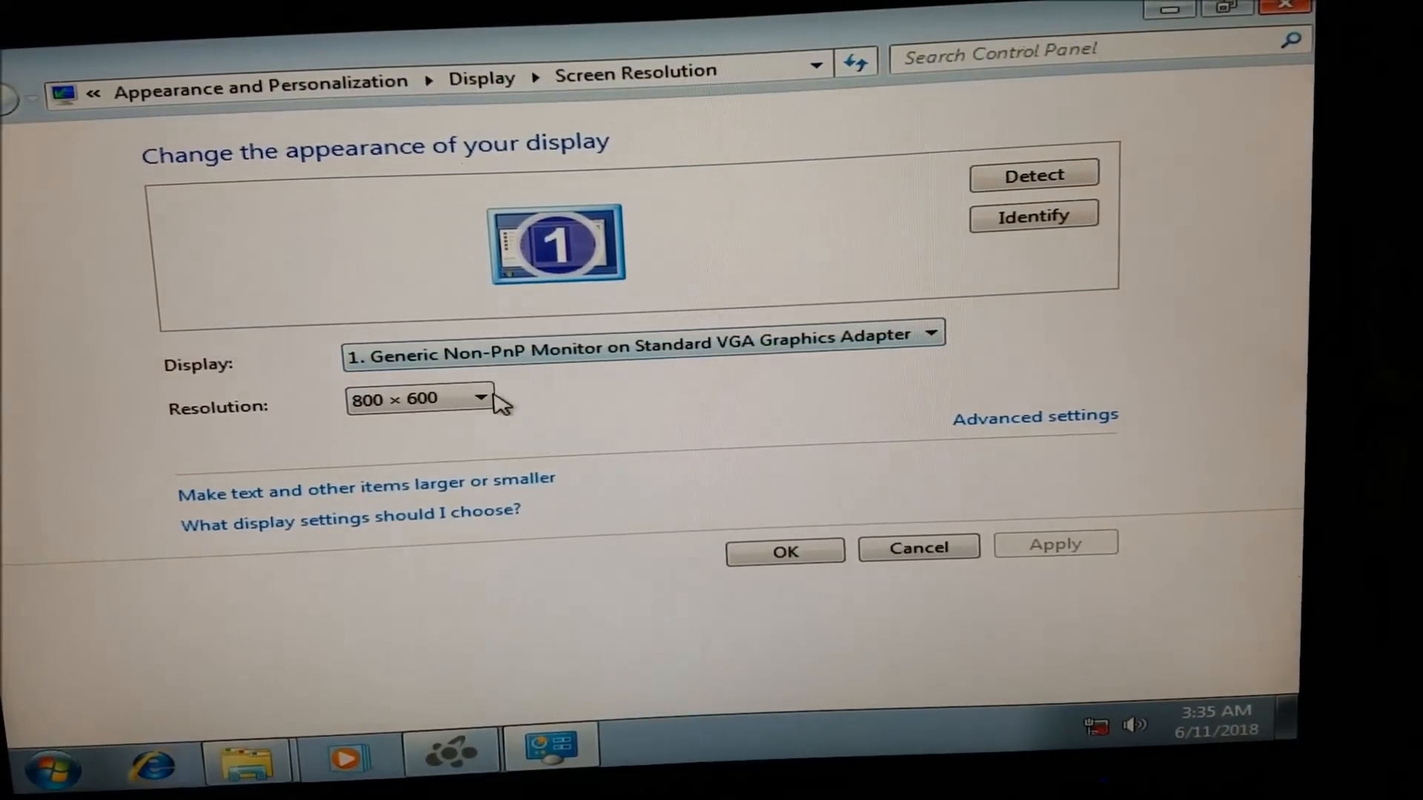
pyautogui.click(479, 399)
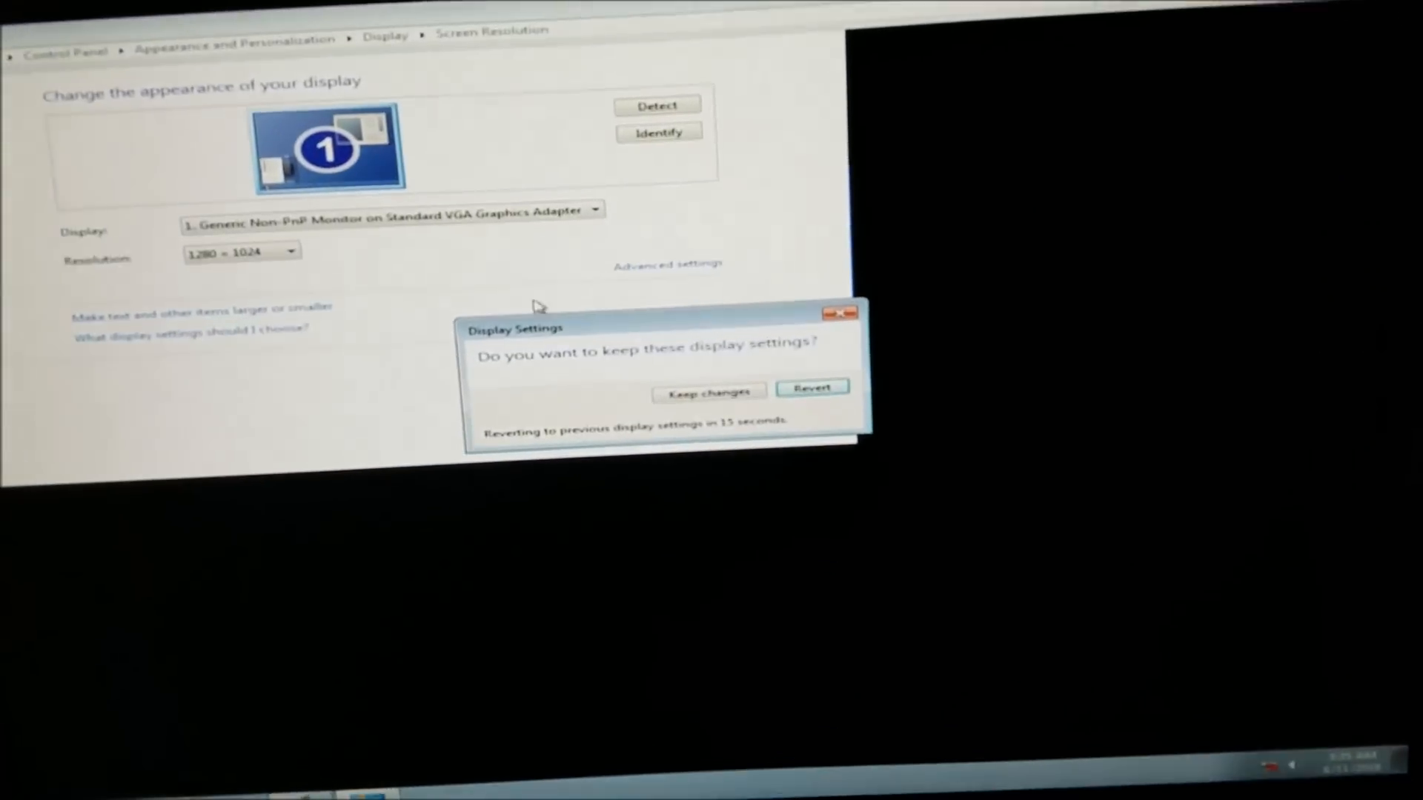
pyautogui.click(708, 391)
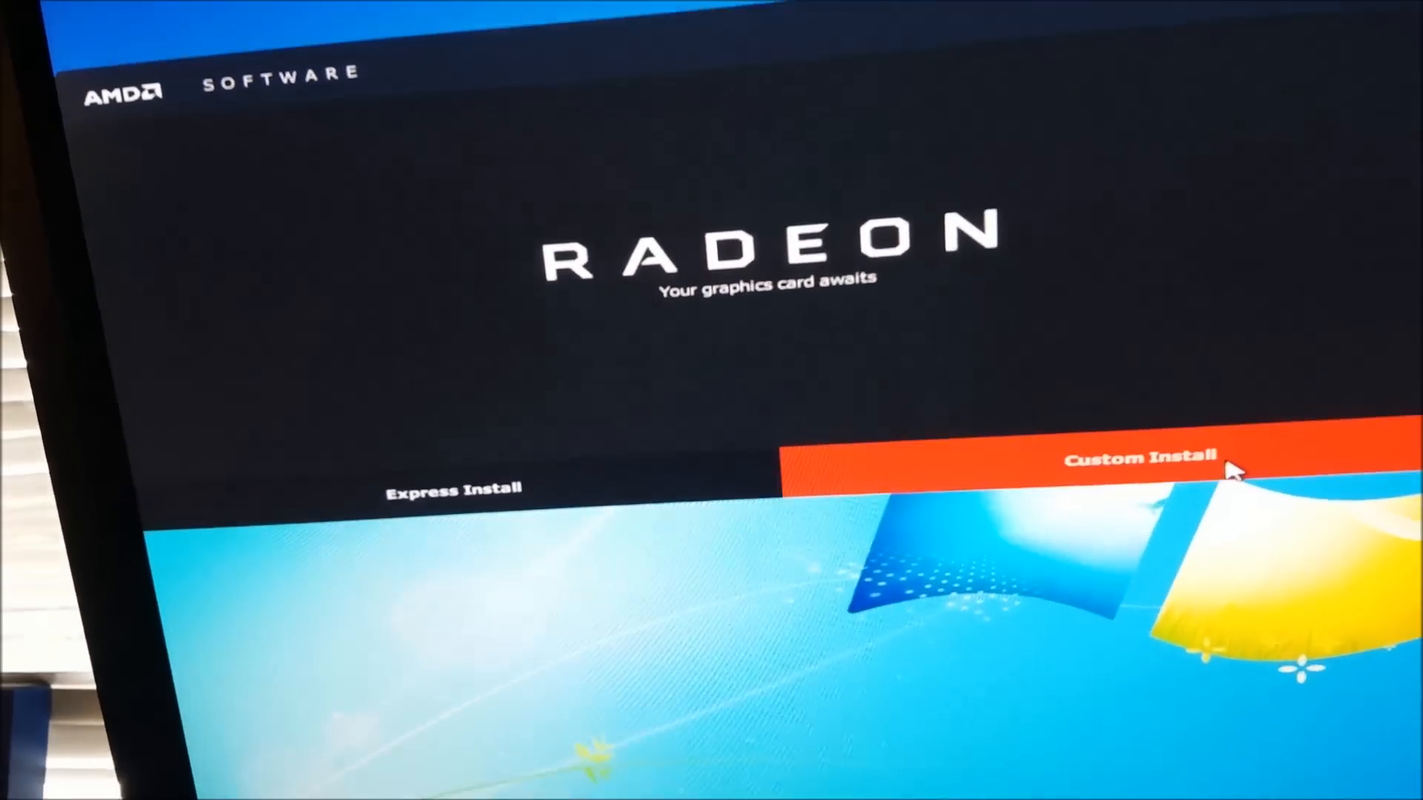
# Run a Custom Install with all chipset driver components ticked
pyautogui.click(1138, 459)
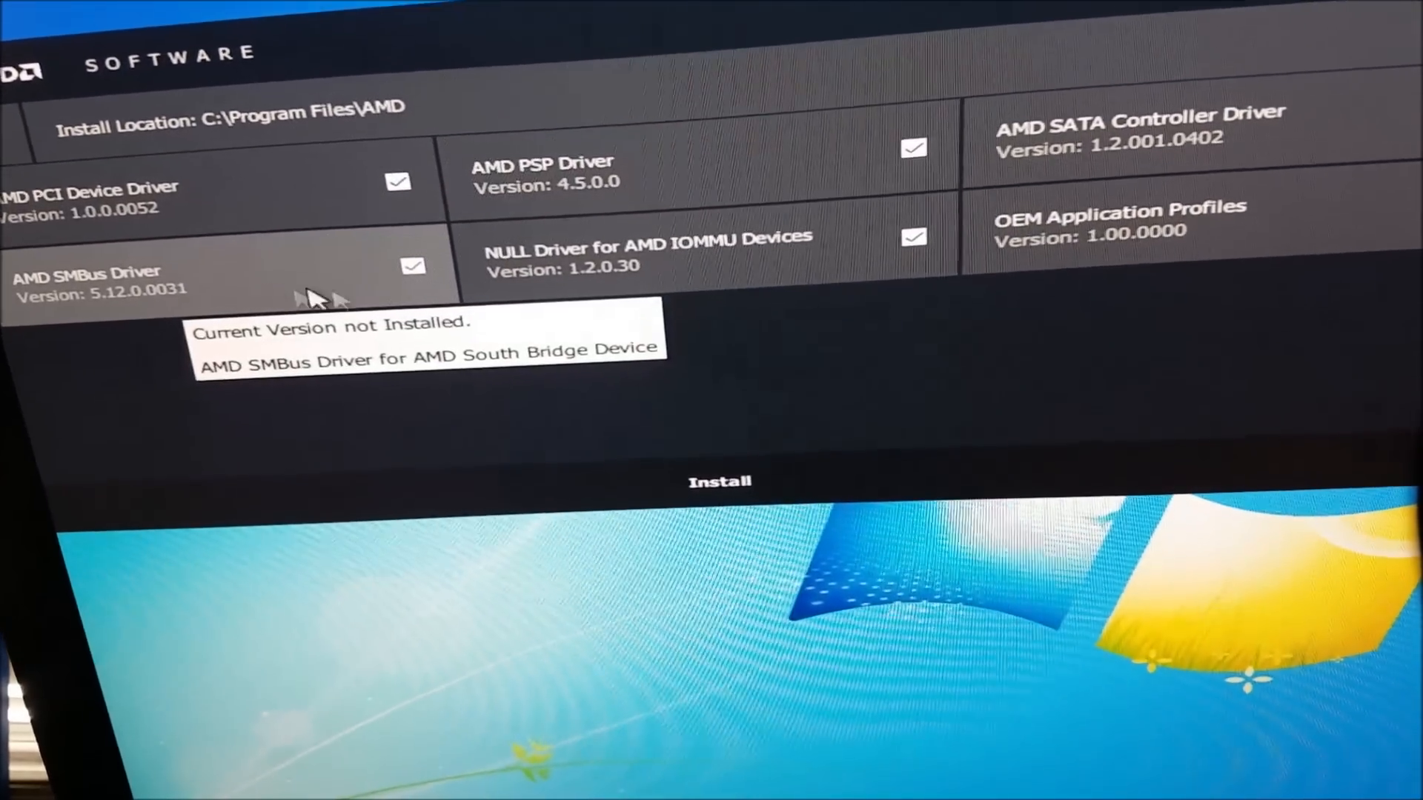
pyautogui.moveTo(1043, 154)
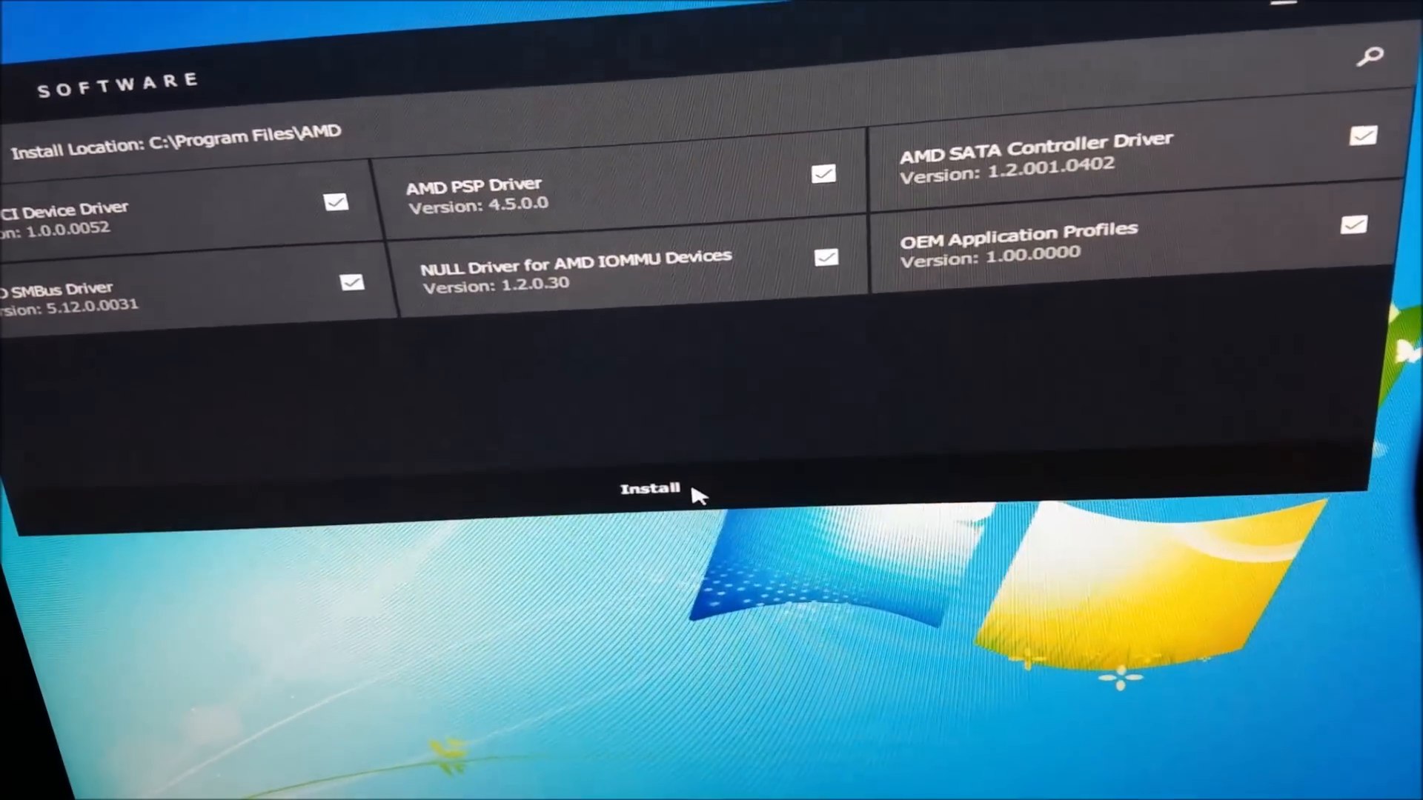
pyautogui.click(649, 487)
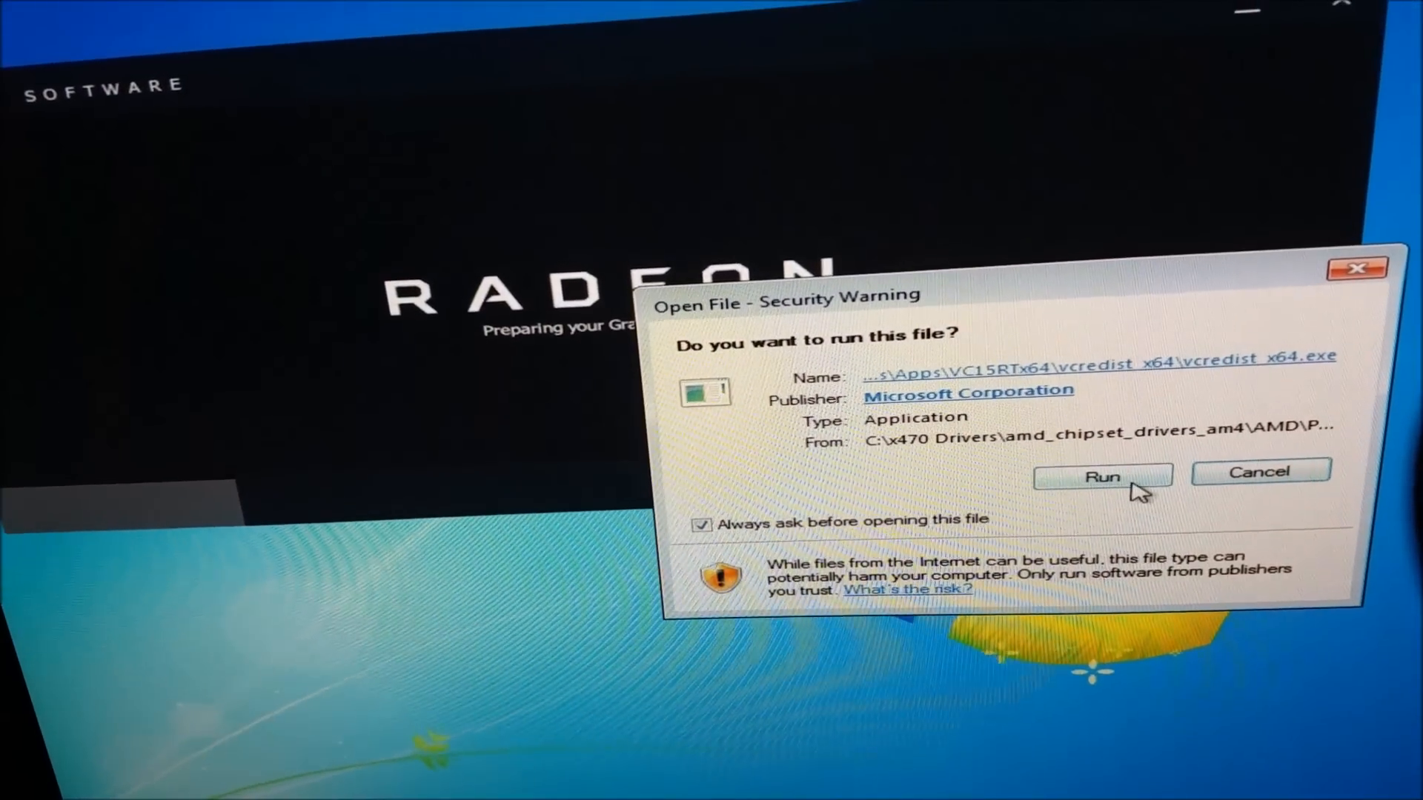
# Allow vcredist_x64.exe to run so the AMD driver installation can finish
pyautogui.click(1101, 476)
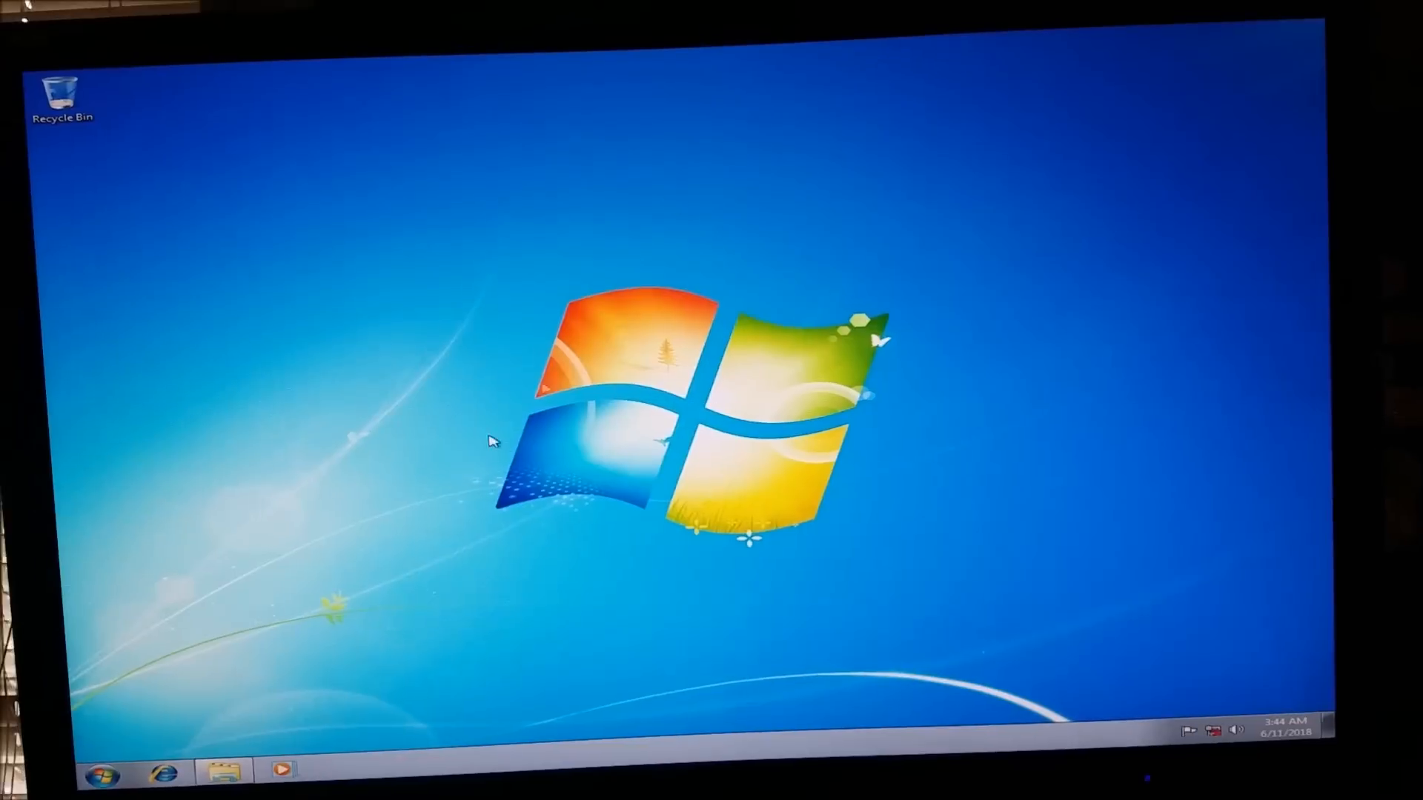
# Reach Device Manager via Start, Computer and System properties to check the USB controllers
pyautogui.click(86, 772)
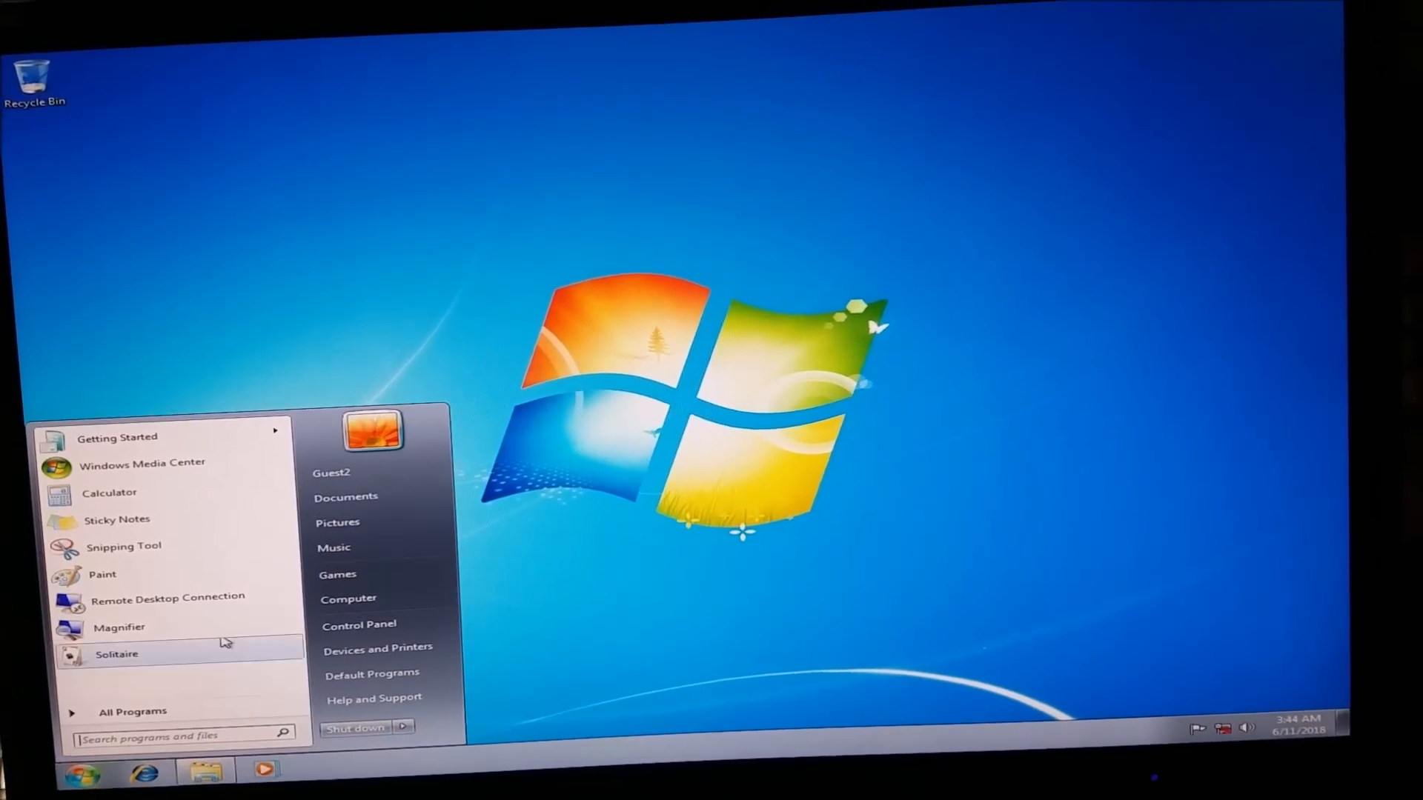
pyautogui.click(402, 593)
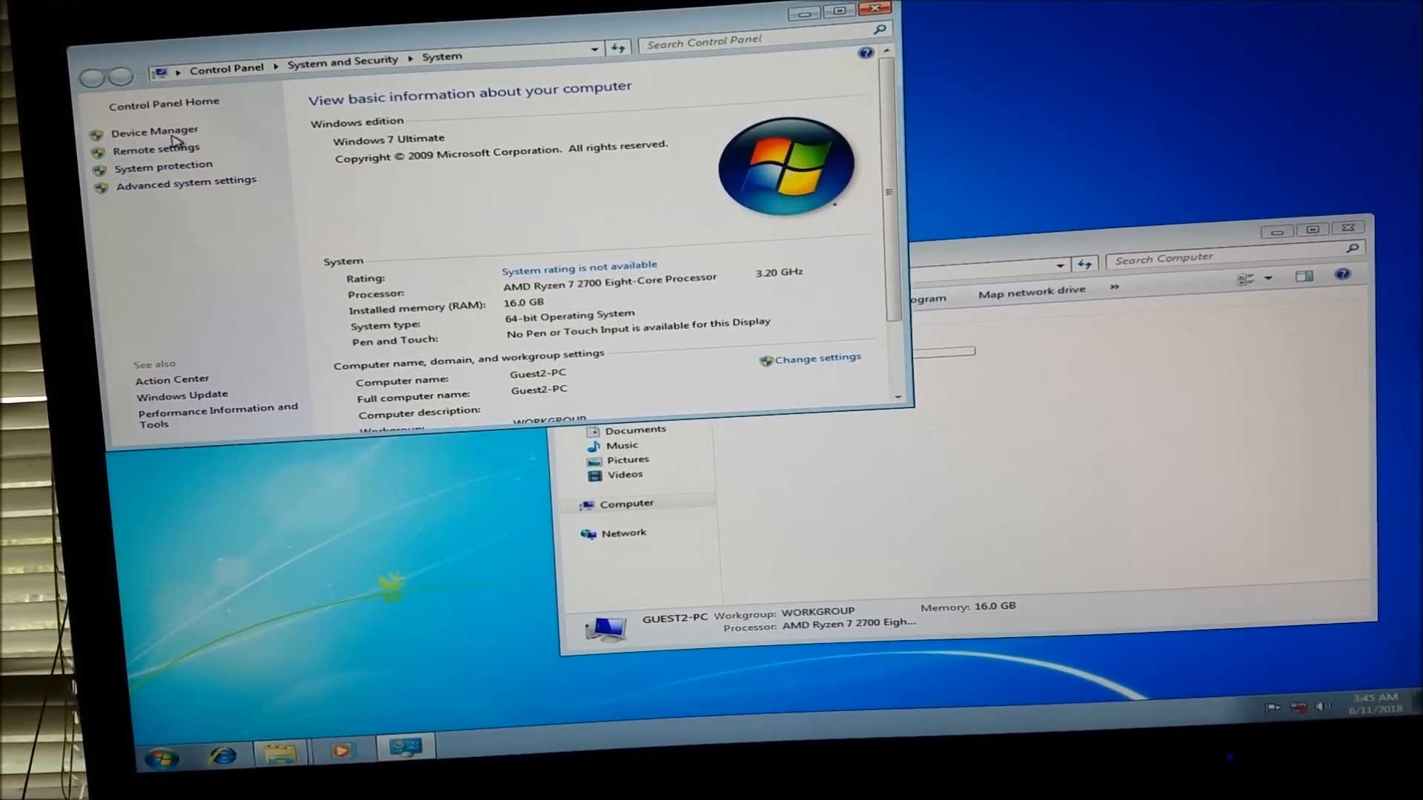
pyautogui.click(154, 130)
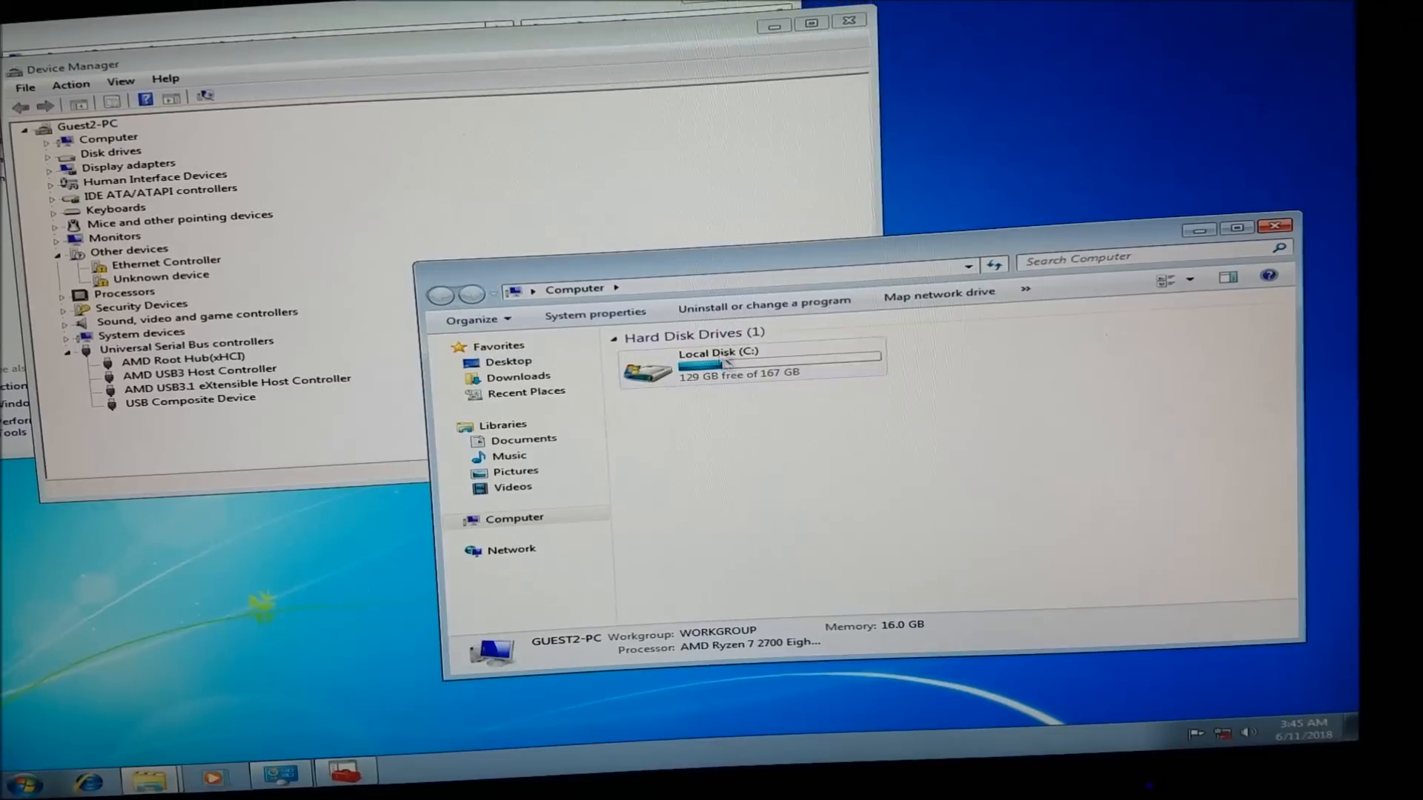
# Navigate C:\x470 Drivers\amd_chipset_drivers_am4\AMD\Packages\Drivers into the SBDrv folder with its 23 driver subfolders
pyautogui.doubleClick(689, 365)
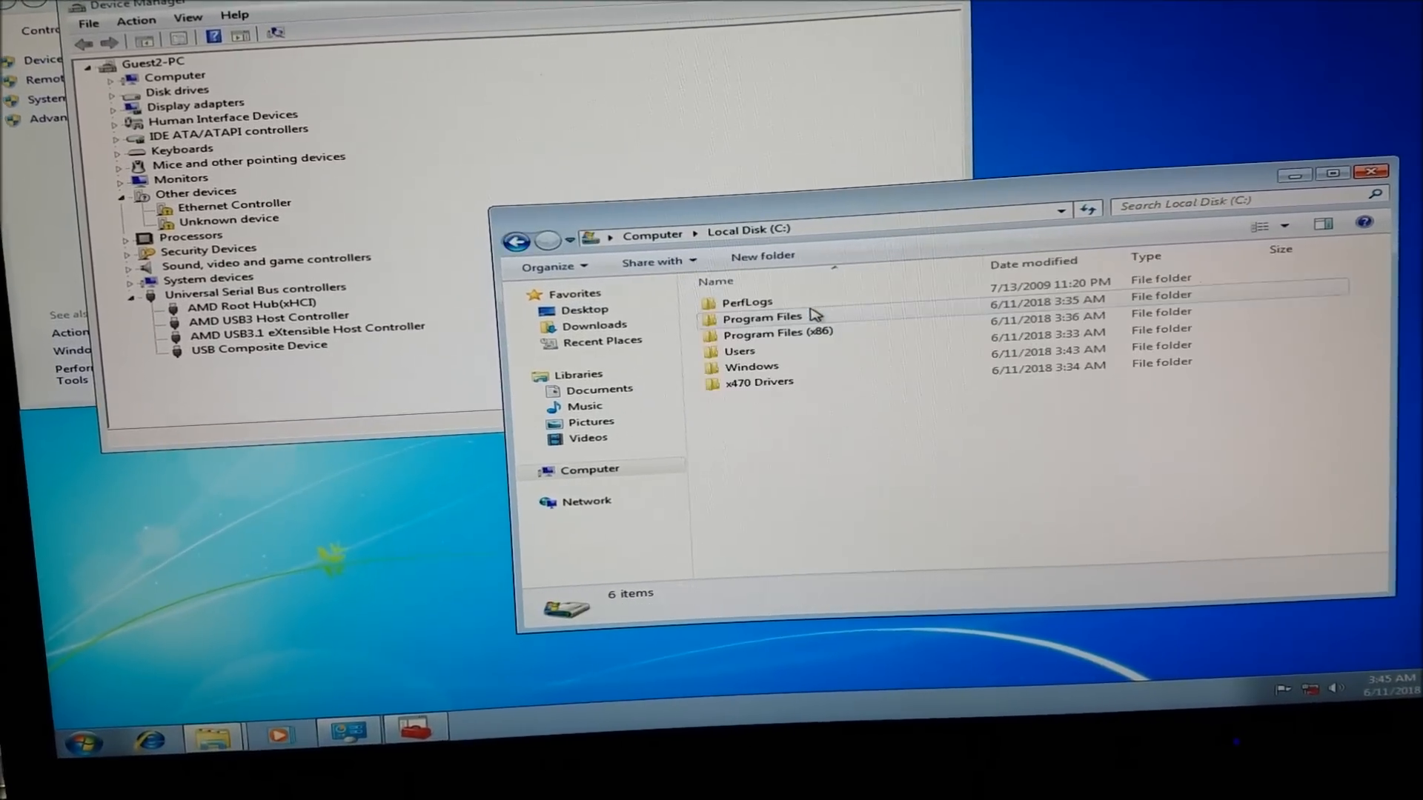
pyautogui.doubleClick(759, 381)
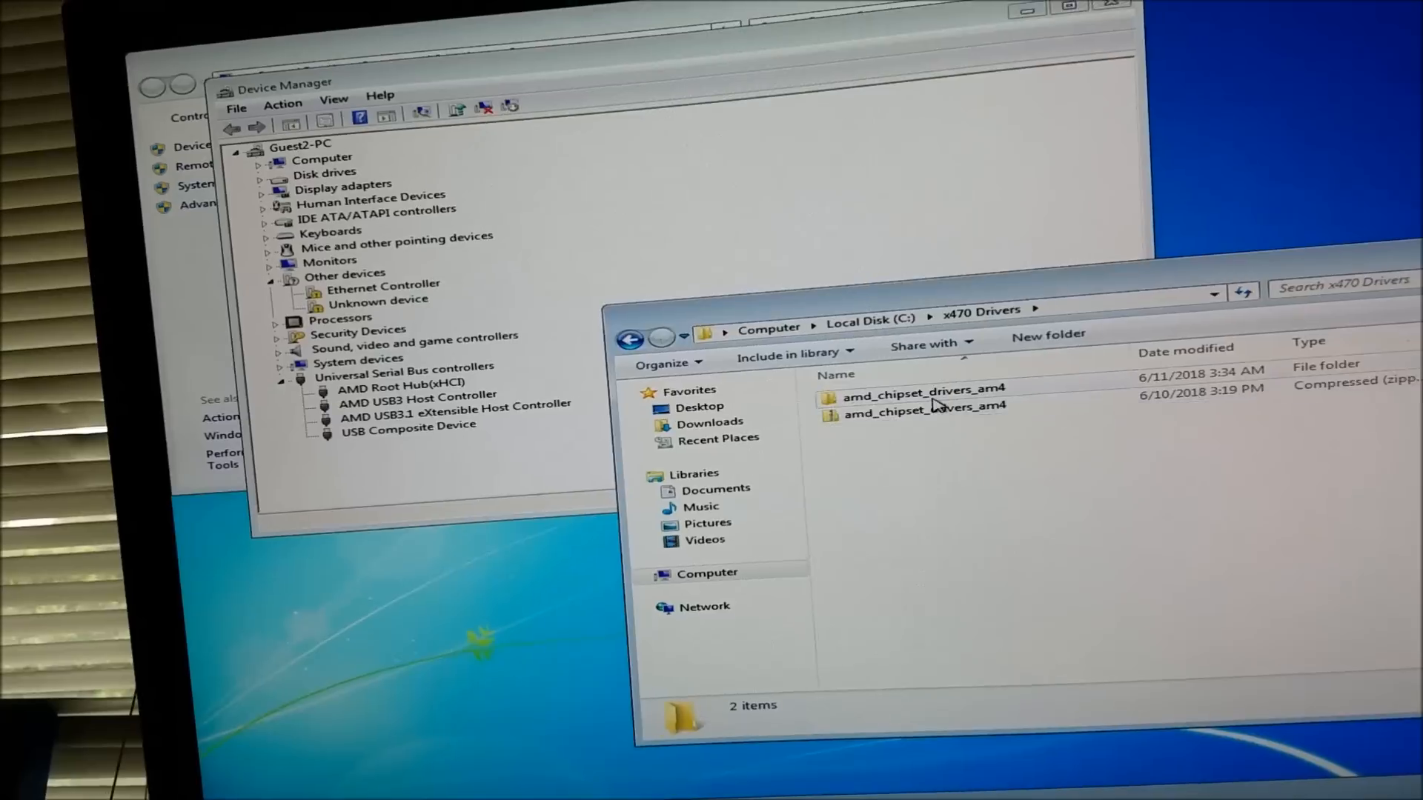
pyautogui.doubleClick(920, 388)
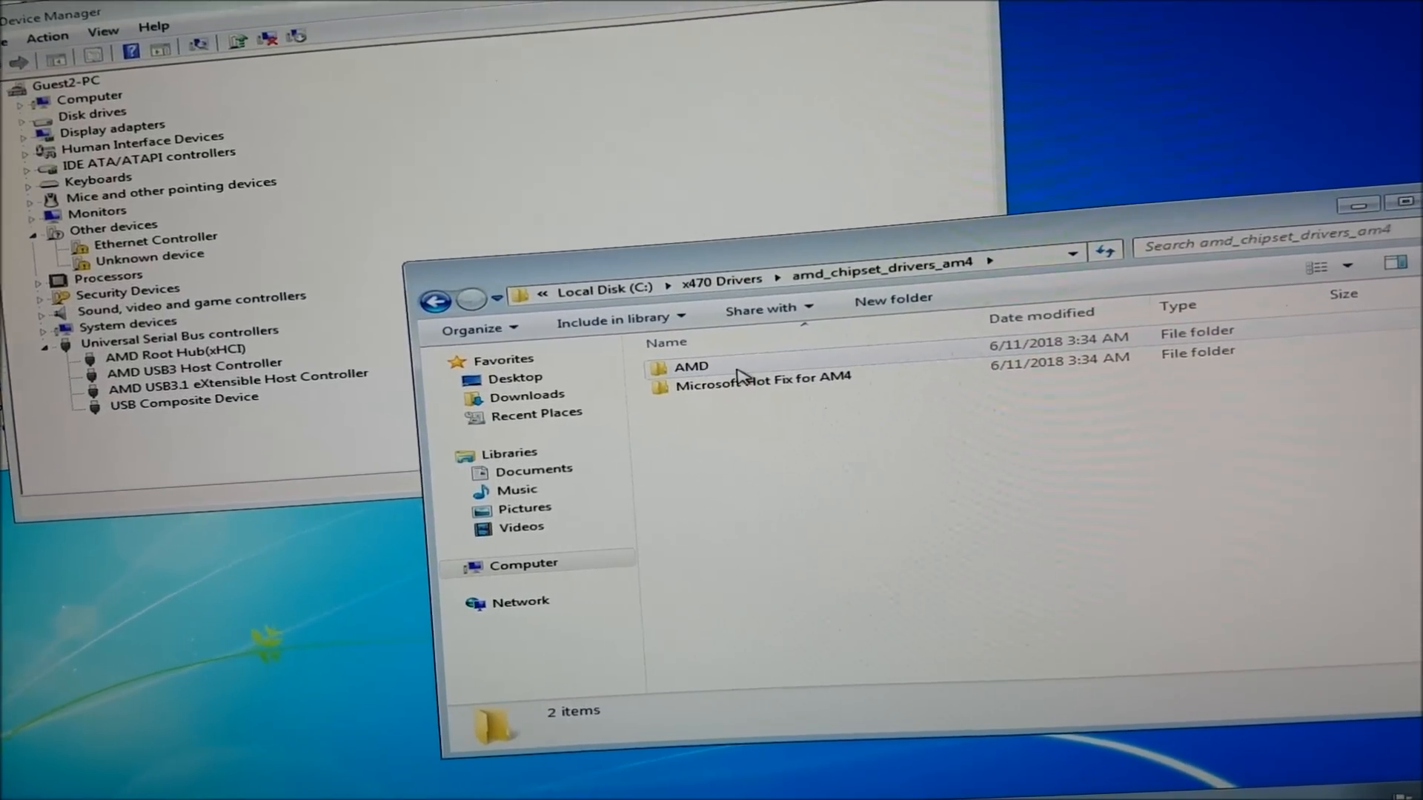
pyautogui.doubleClick(690, 366)
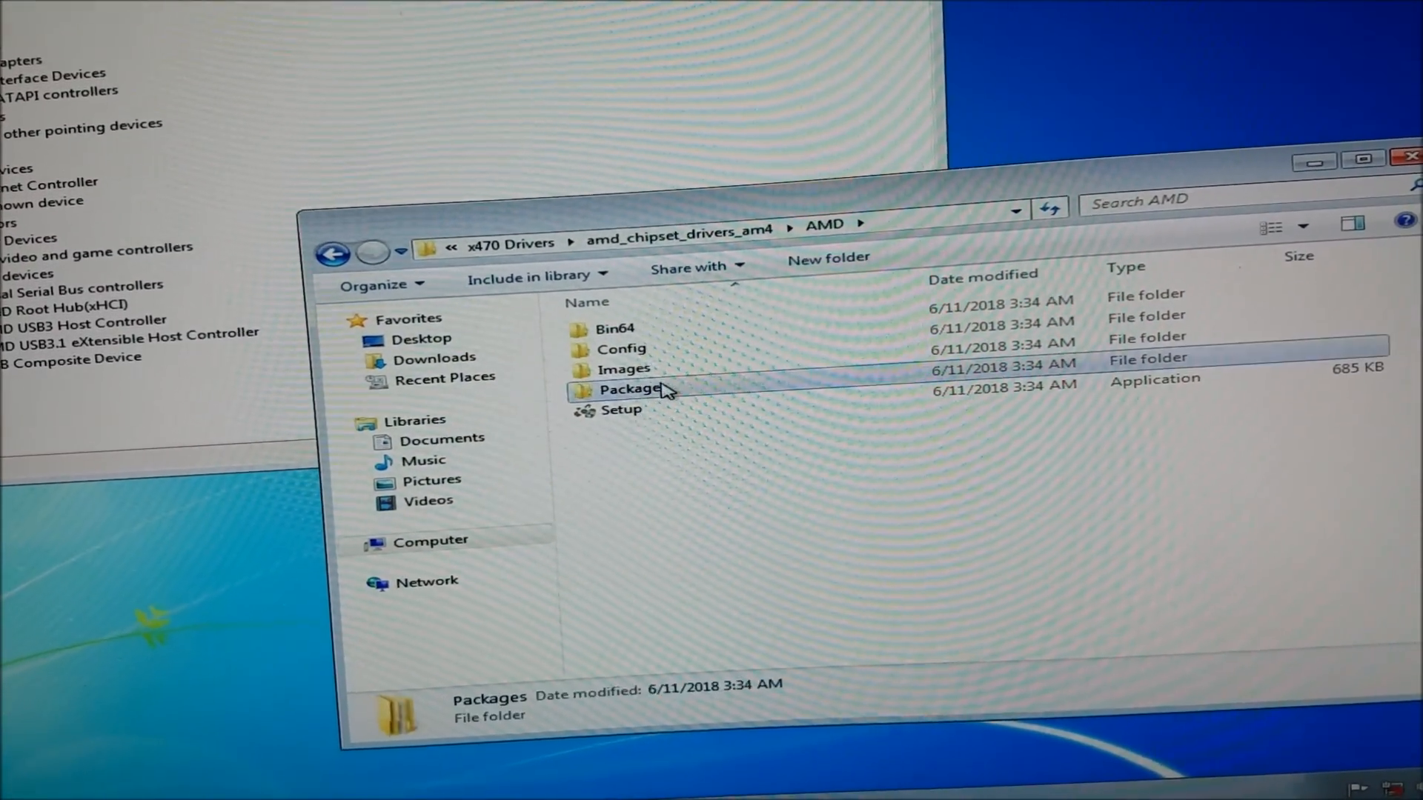
pyautogui.doubleClick(631, 389)
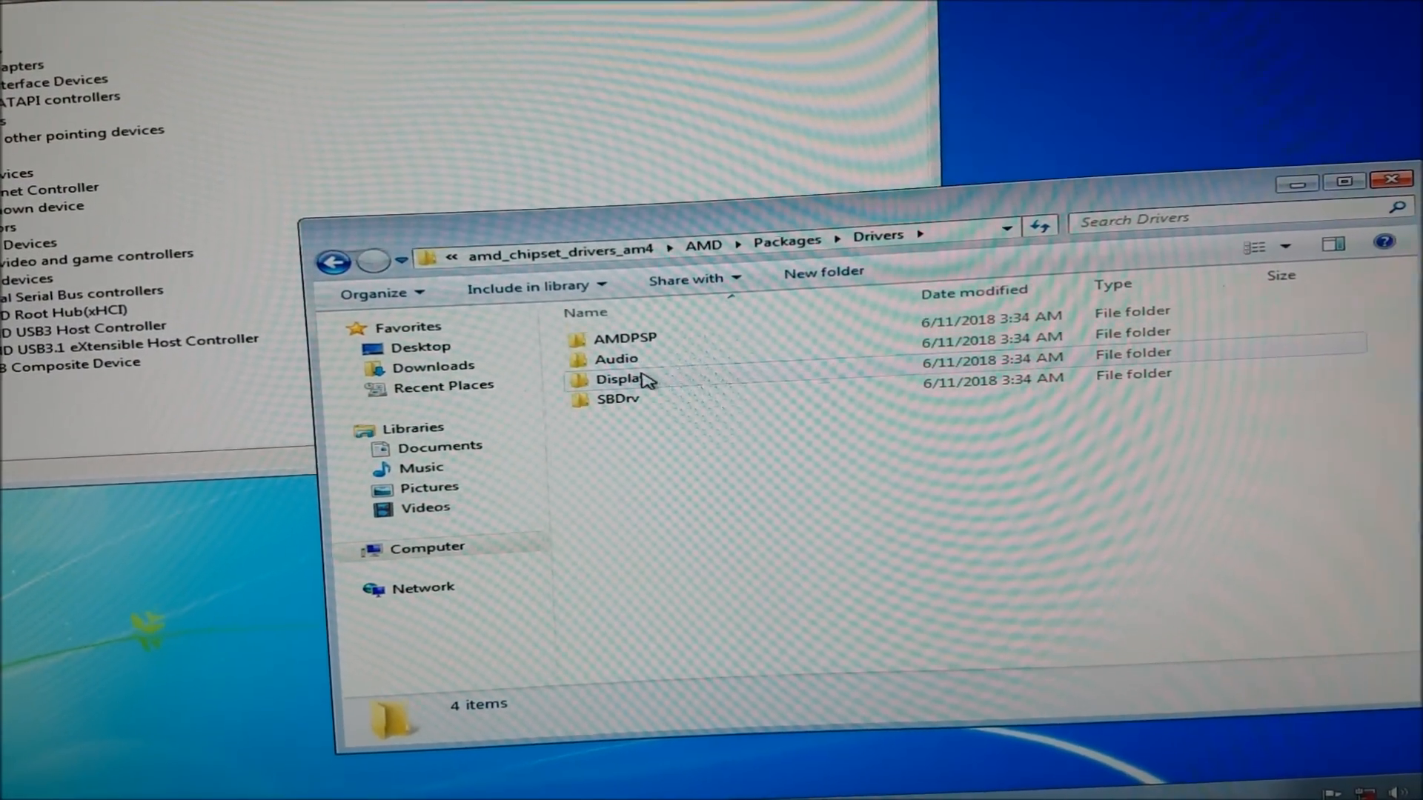
pyautogui.click(625, 398)
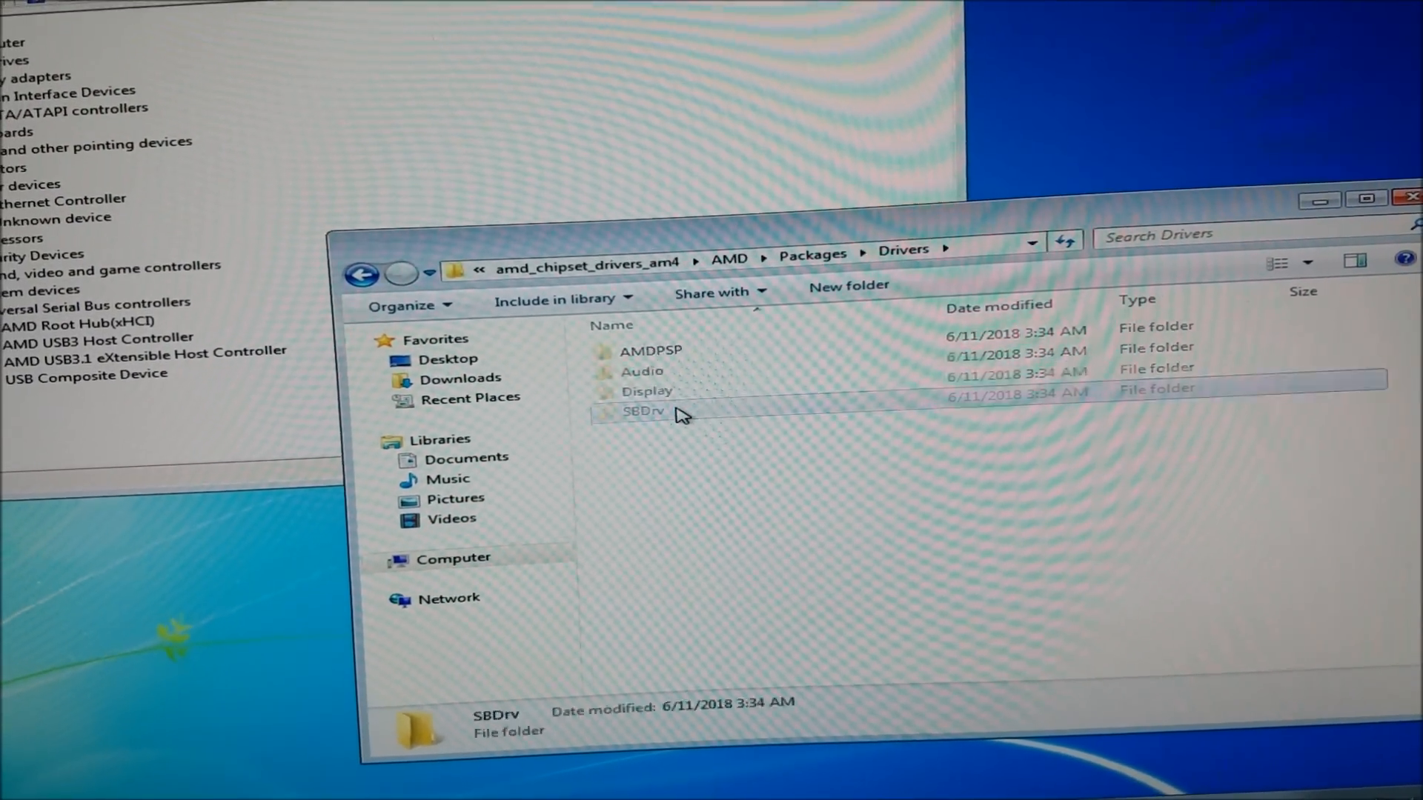
pyautogui.doubleClick(641, 410)
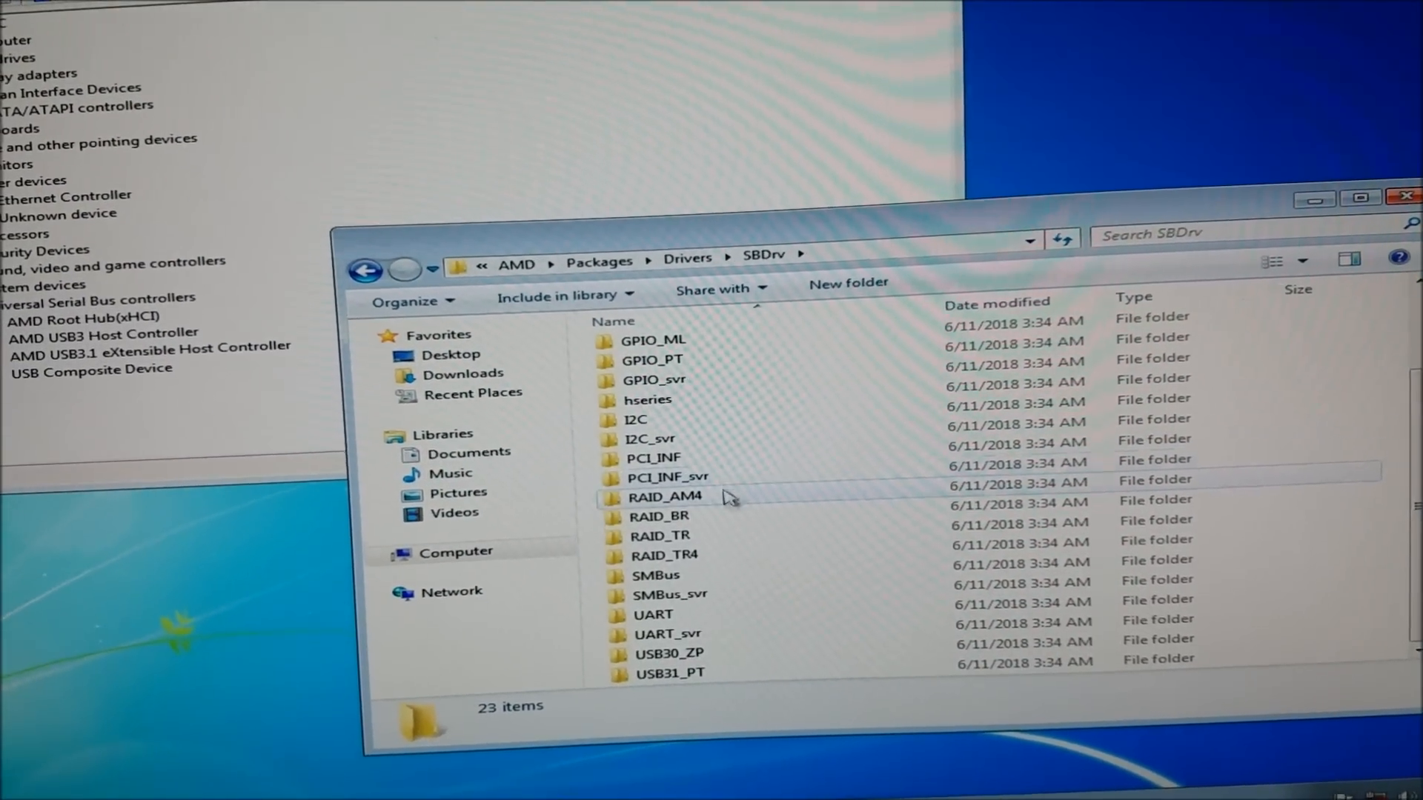
pyautogui.click(681, 522)
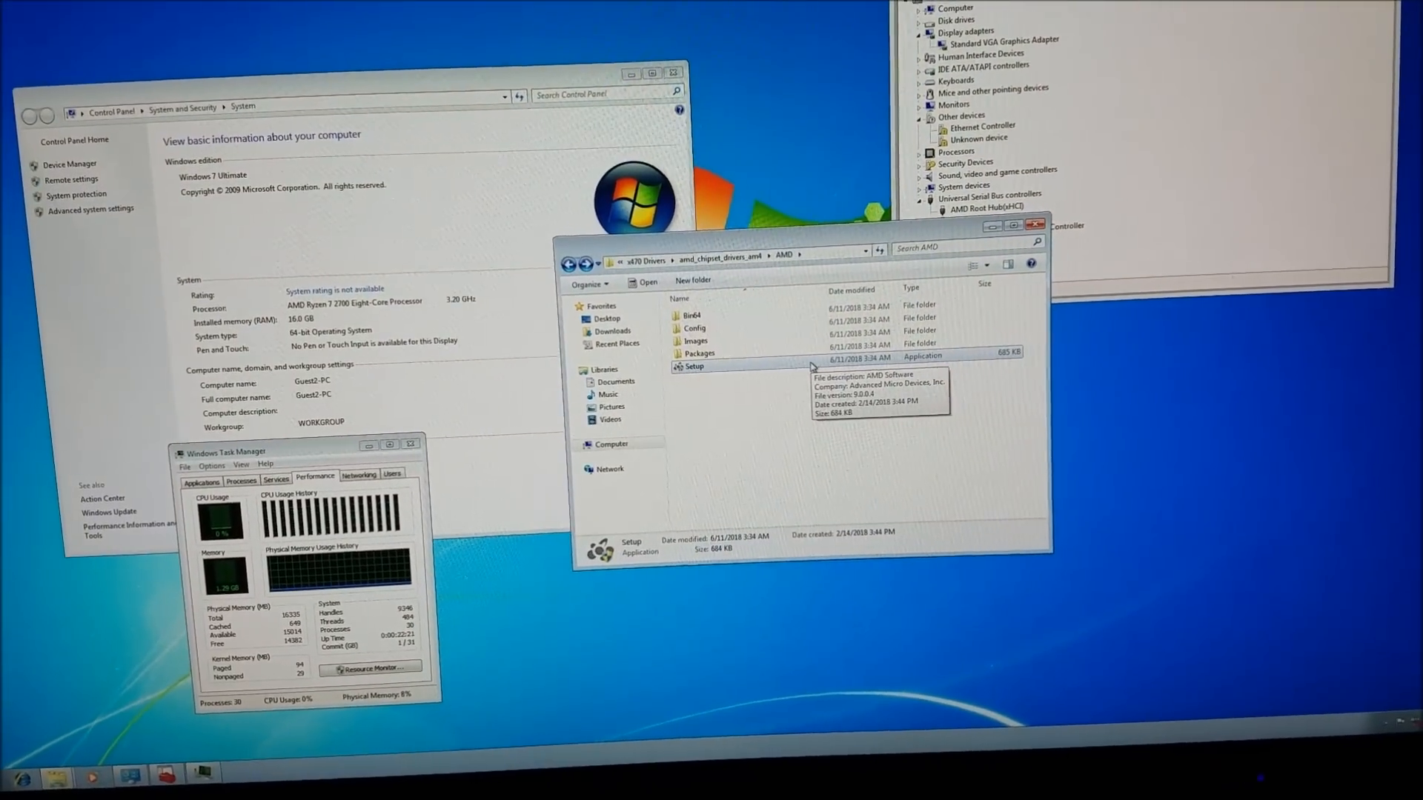
# Relaunch AMD chipset Setup, accept the licence to install, and dismiss the Unsupported hardware warning
pyautogui.doubleClick(692, 366)
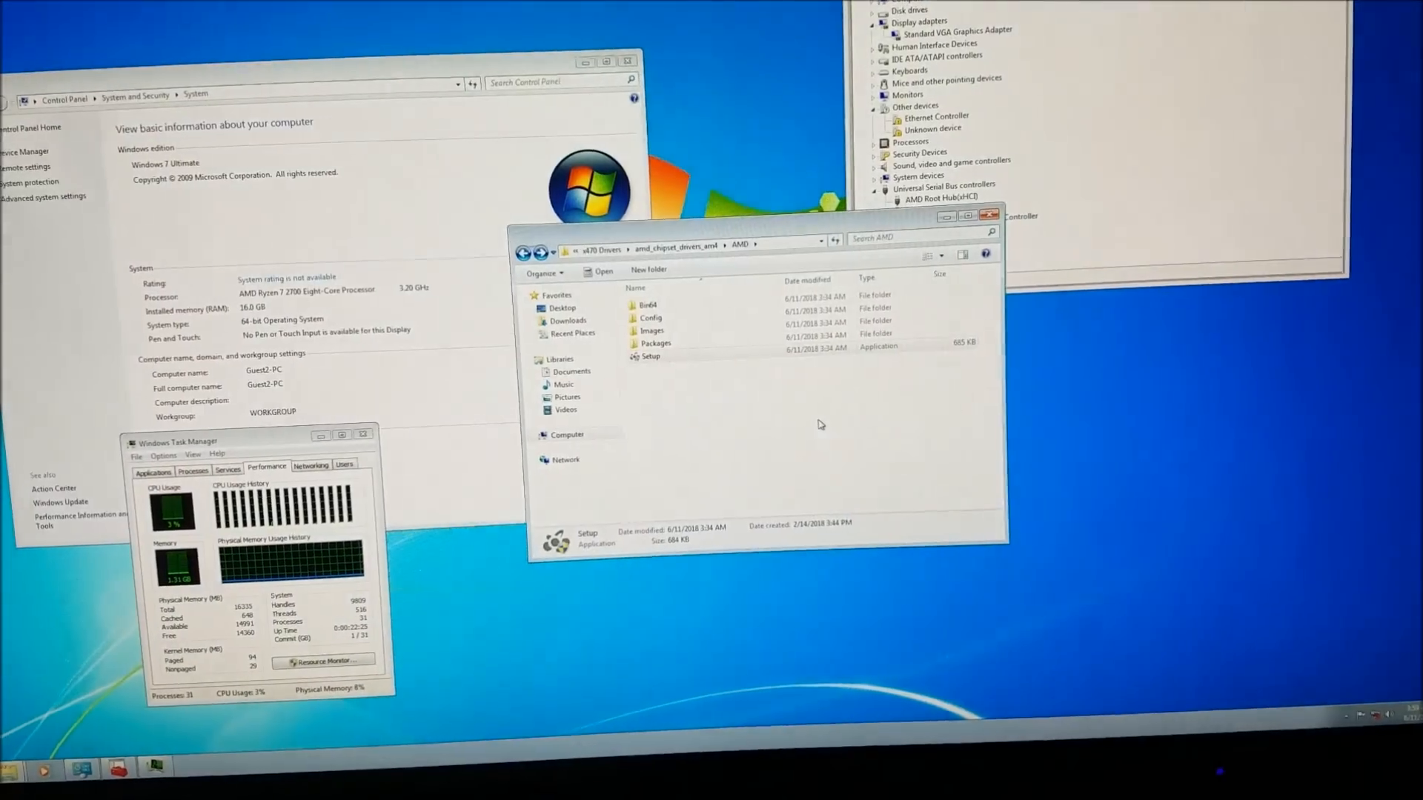
pyautogui.doubleClick(651, 356)
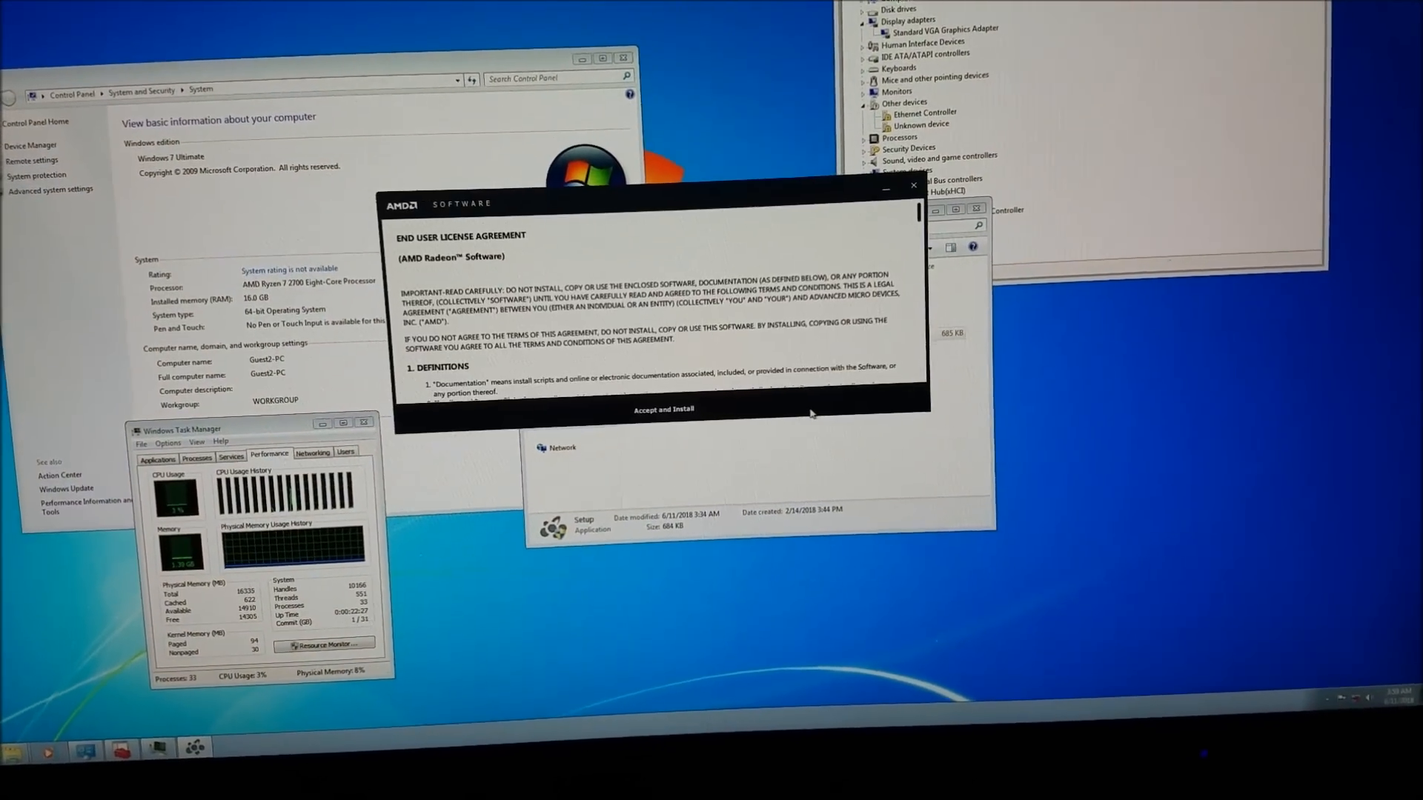
pyautogui.click(664, 409)
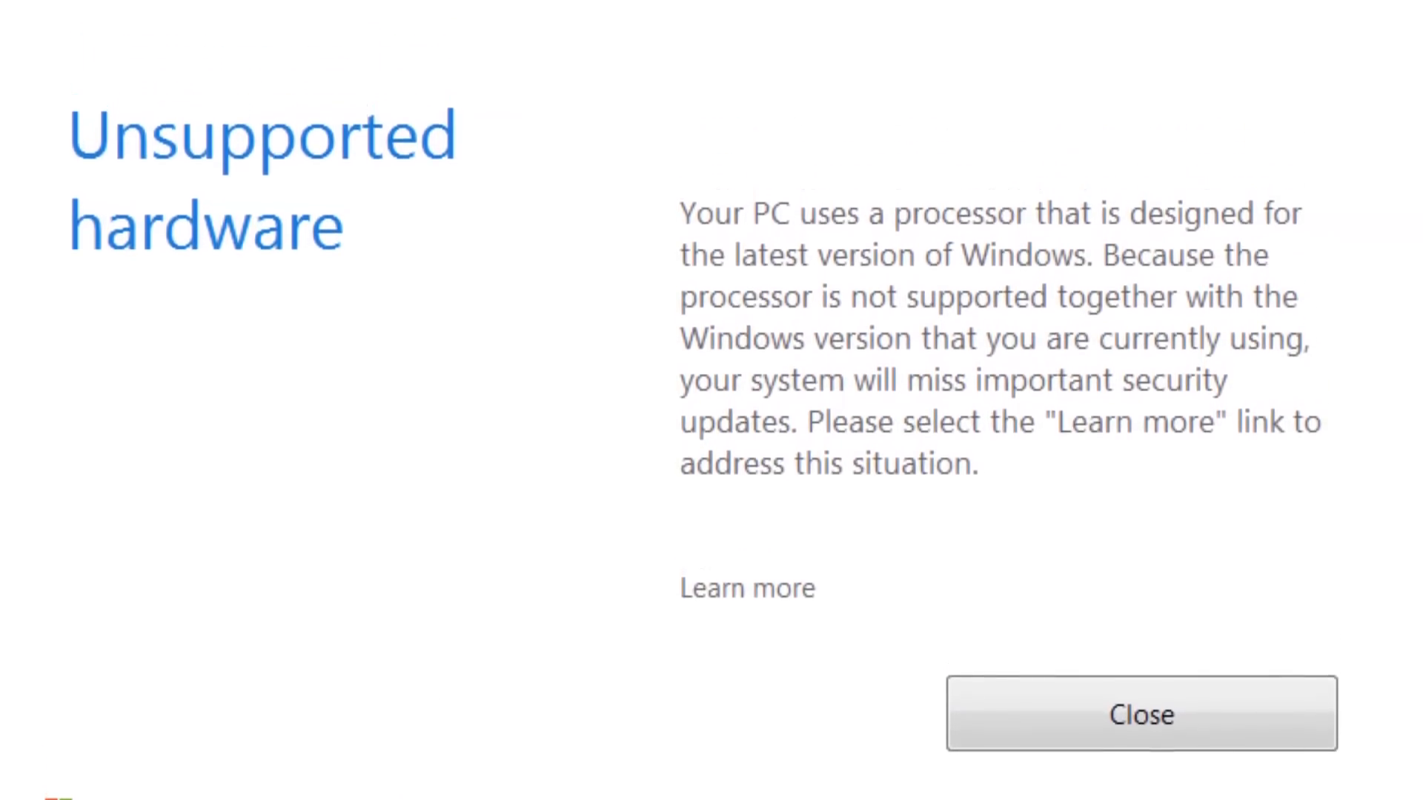
pyautogui.click(1142, 714)
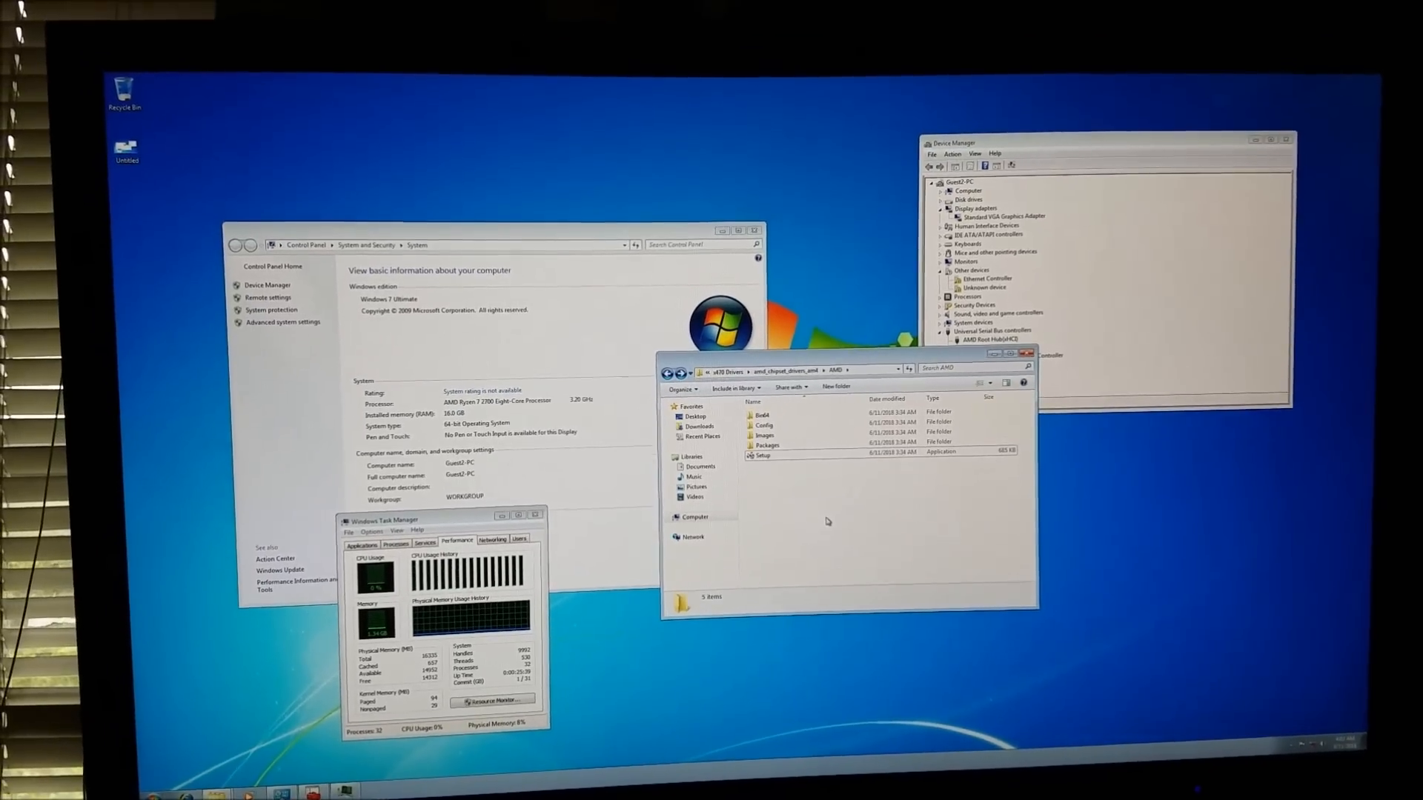